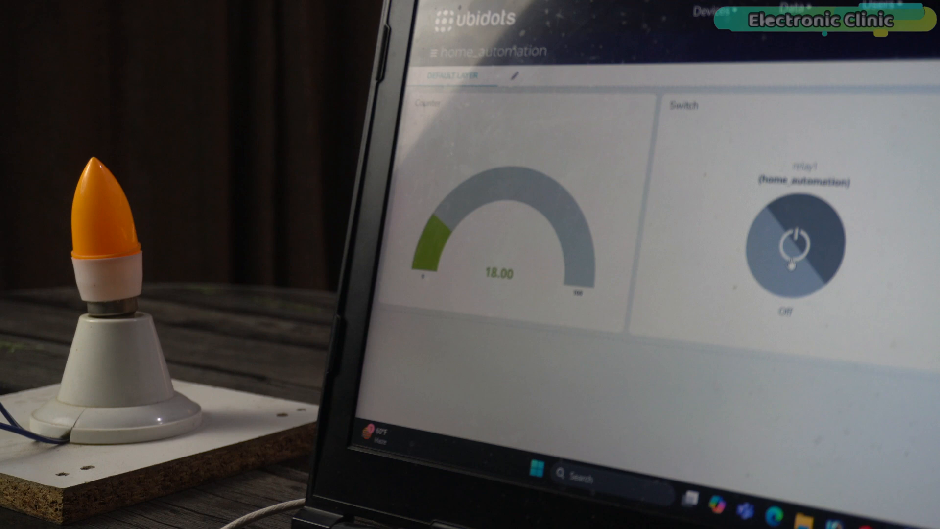
- Search YouTube for ubidots and scroll through the Electronic Clinic video results
{"action": "left_click", "coordinate": [794, 245]}
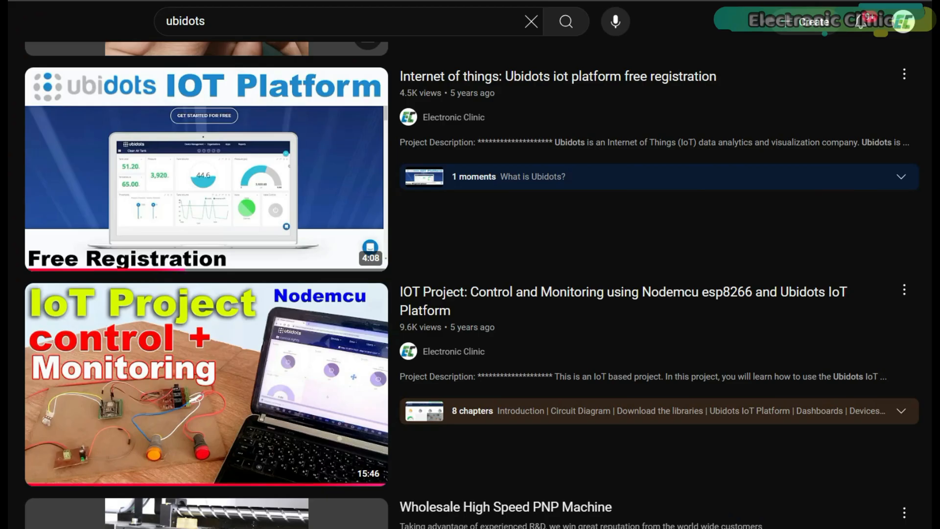
{"action": "scroll", "scroll_direction": "down", "scroll_amount": 3}
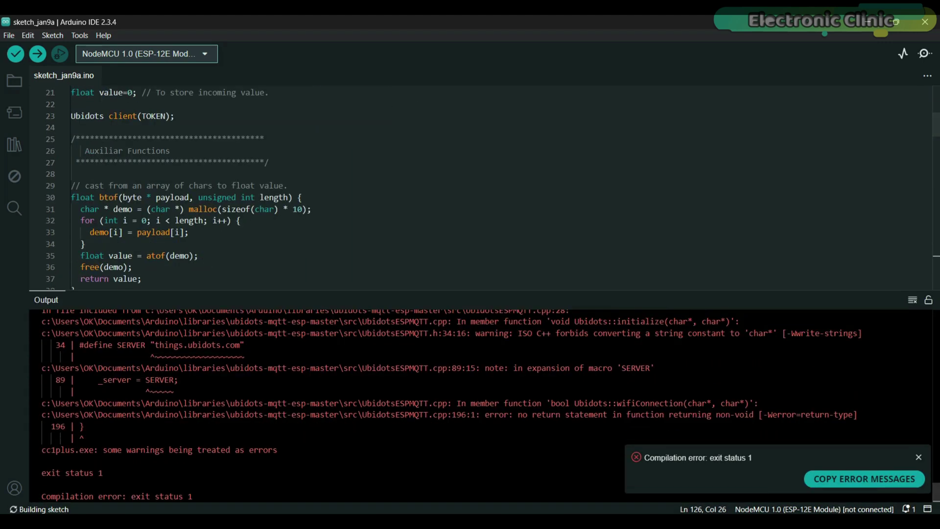
- Scroll back up the failed sketch before starting a new blank sketch
{"action": "scroll", "scroll_direction": "up", "scroll_amount": 3}
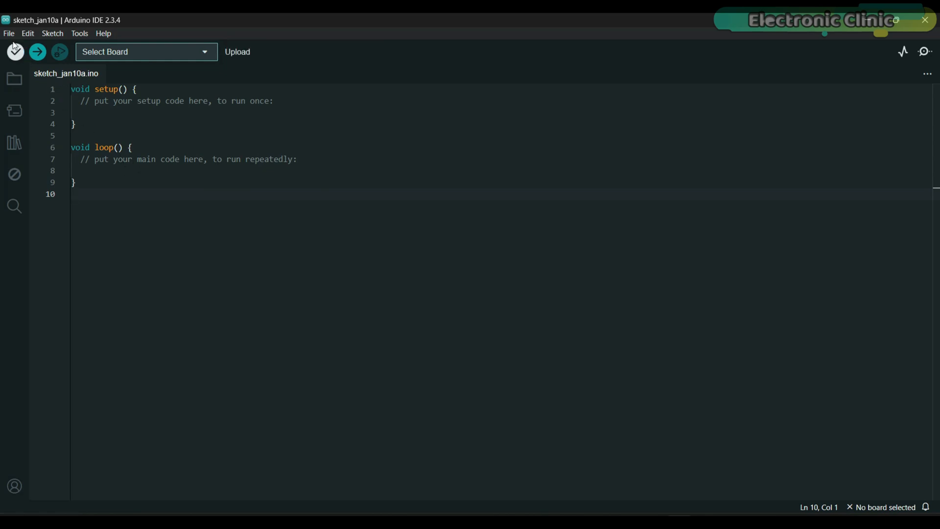
- Save the Espressif ESP32 boards URL in Preferences and check esp32 in Boards Manager
{"action": "left_click", "coordinate": [9, 33]}
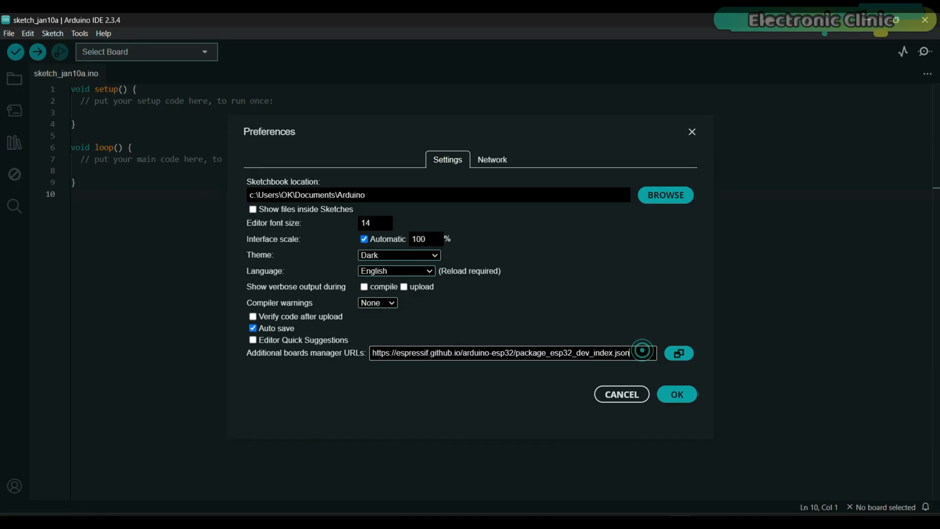
{"action": "left_click", "coordinate": [676, 394]}
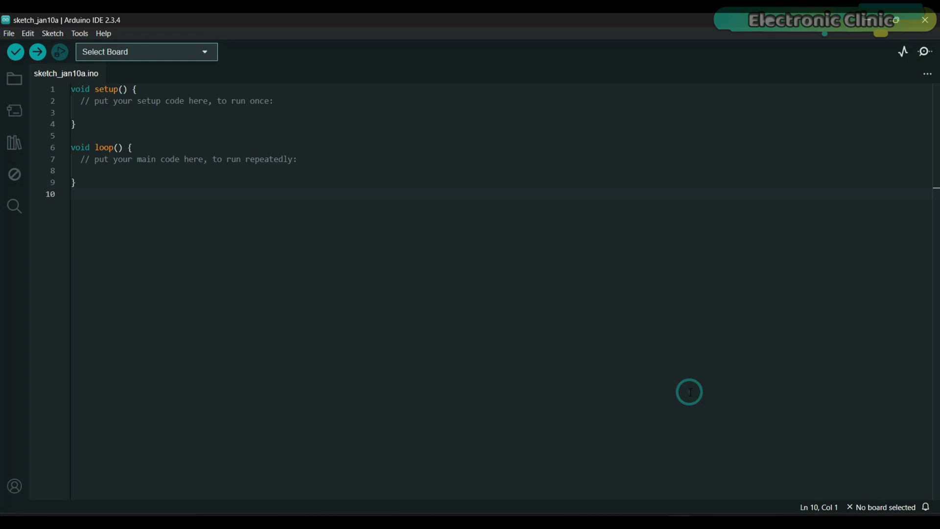
{"action": "left_click", "coordinate": [14, 111]}
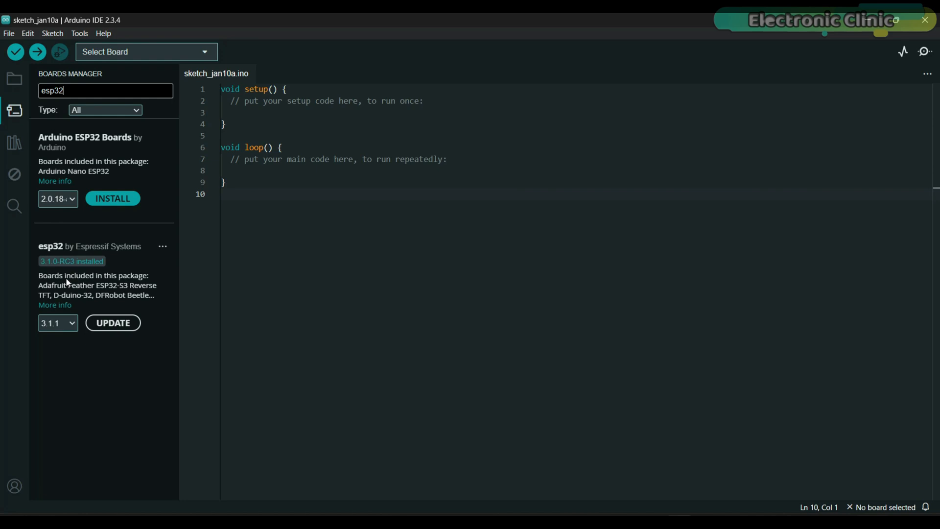
{"action": "mouse_move", "coordinate": [135, 279]}
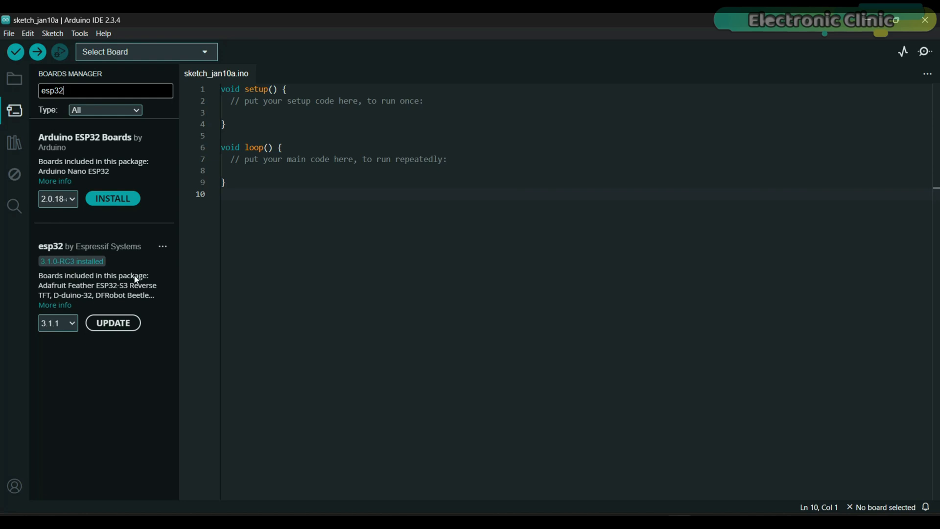
{"action": "mouse_move", "coordinate": [125, 268]}
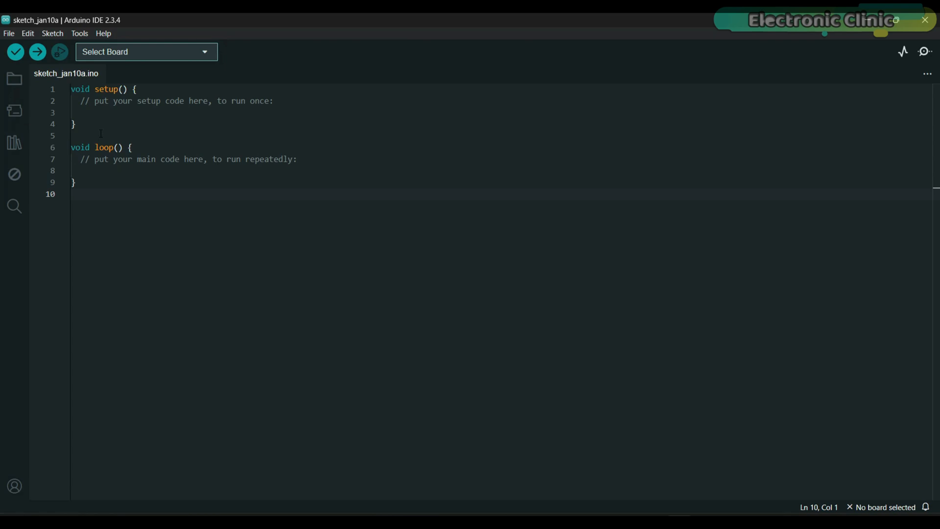
- Choose ESP32 Dev Module from the esp32 boards as the sketch's target board
{"action": "left_click", "coordinate": [79, 33]}
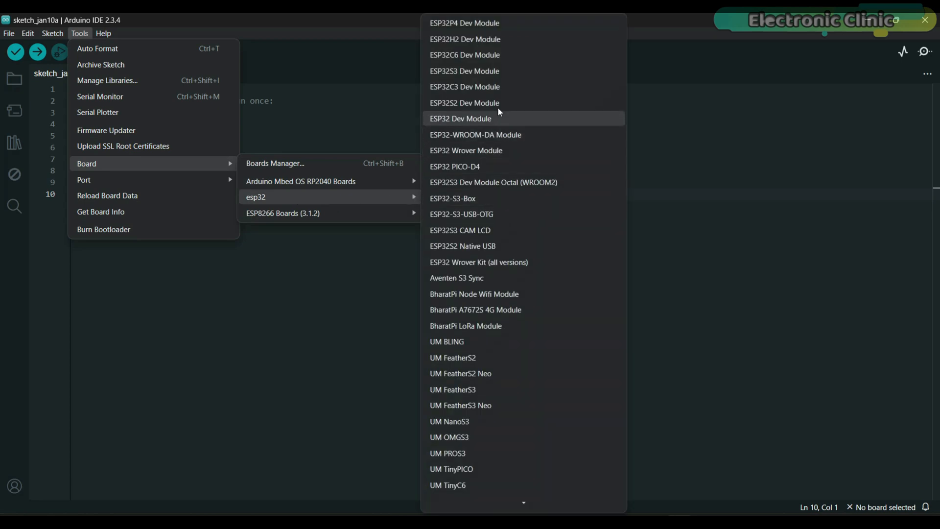
{"action": "mouse_move", "coordinate": [486, 233]}
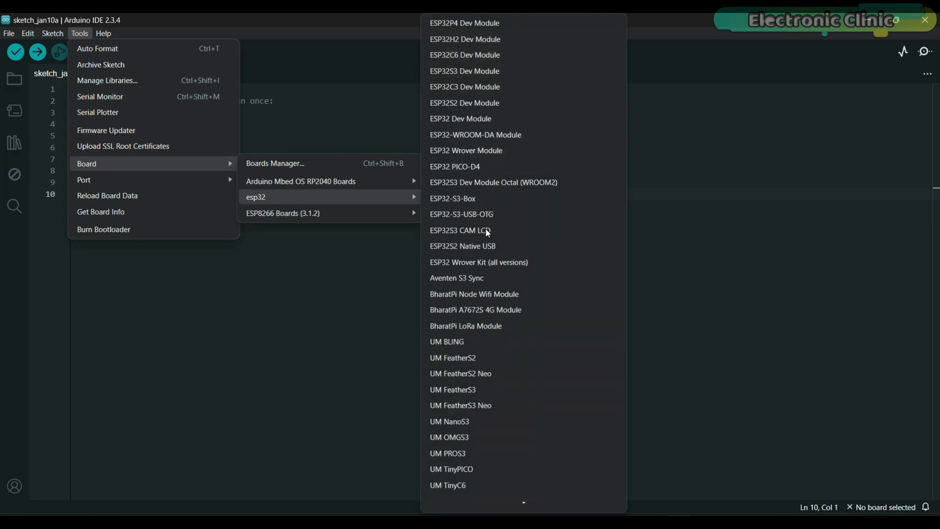
{"action": "mouse_move", "coordinate": [460, 119]}
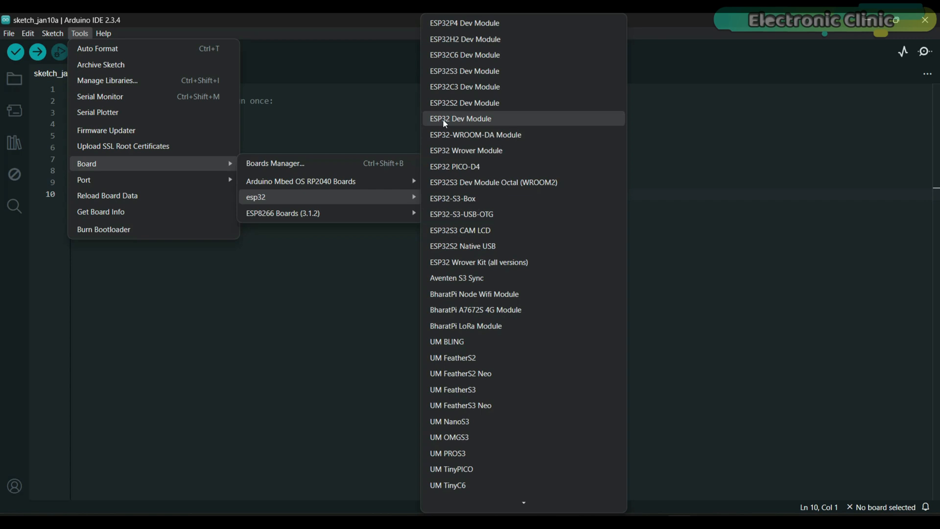
{"action": "left_click", "coordinate": [461, 119]}
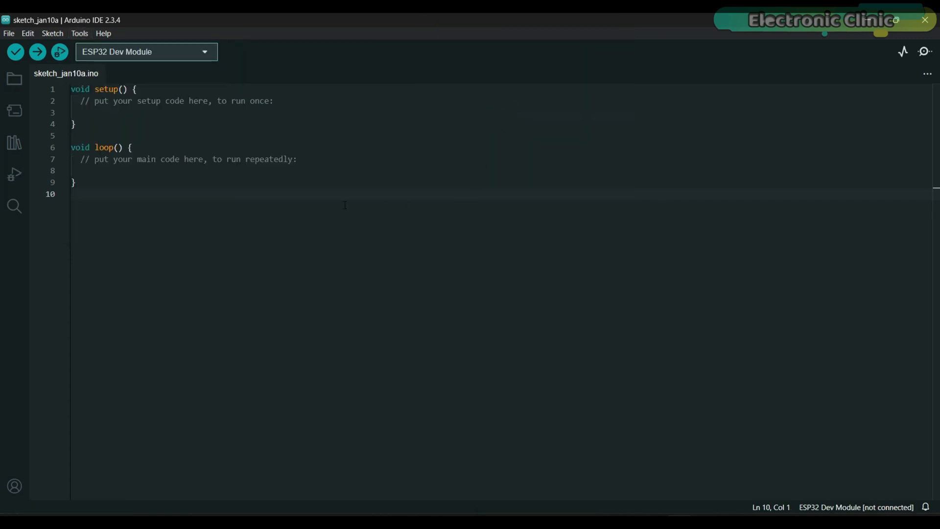
{"action": "mouse_move", "coordinate": [347, 228]}
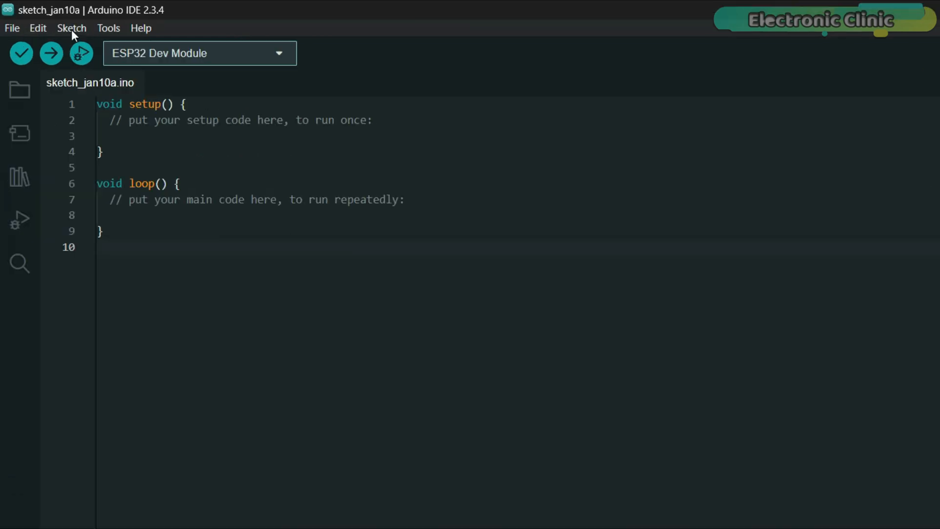
- Add the esp32-mqtt-main.zip archive to the sketch, answering the replace prompt
{"action": "left_click", "coordinate": [70, 27]}
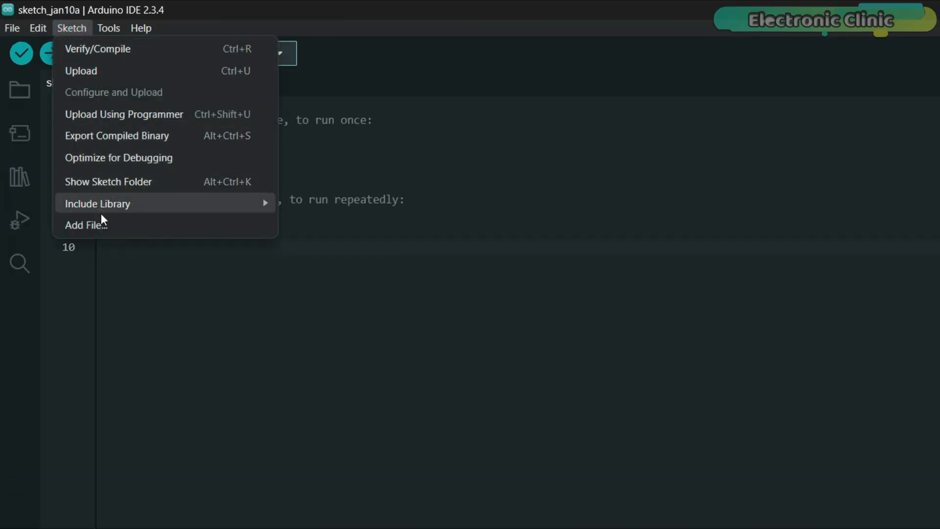
{"action": "left_click", "coordinate": [85, 225]}
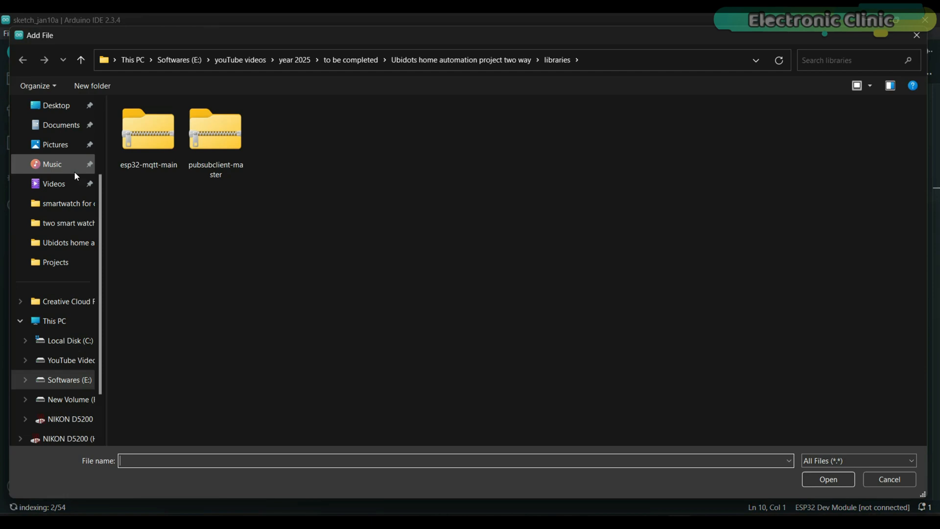
{"action": "left_click", "coordinate": [148, 130]}
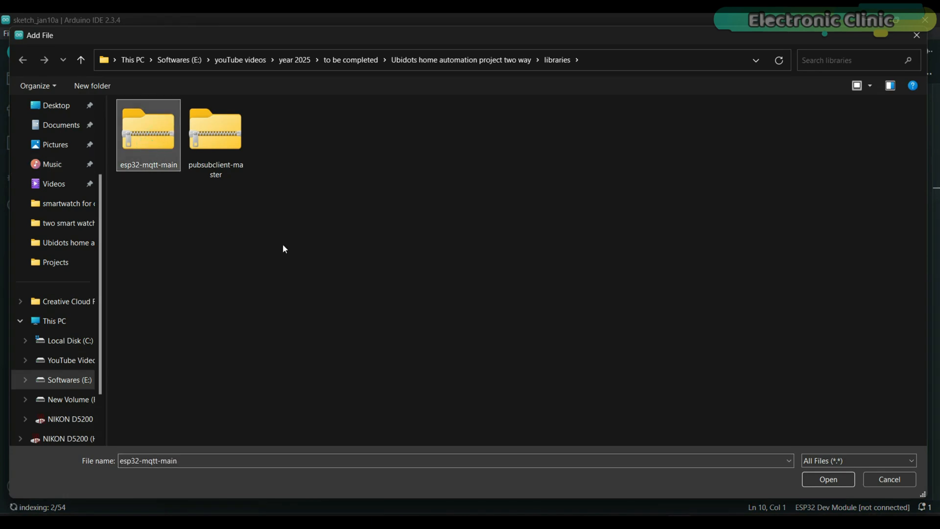
{"action": "left_click", "coordinate": [827, 479]}
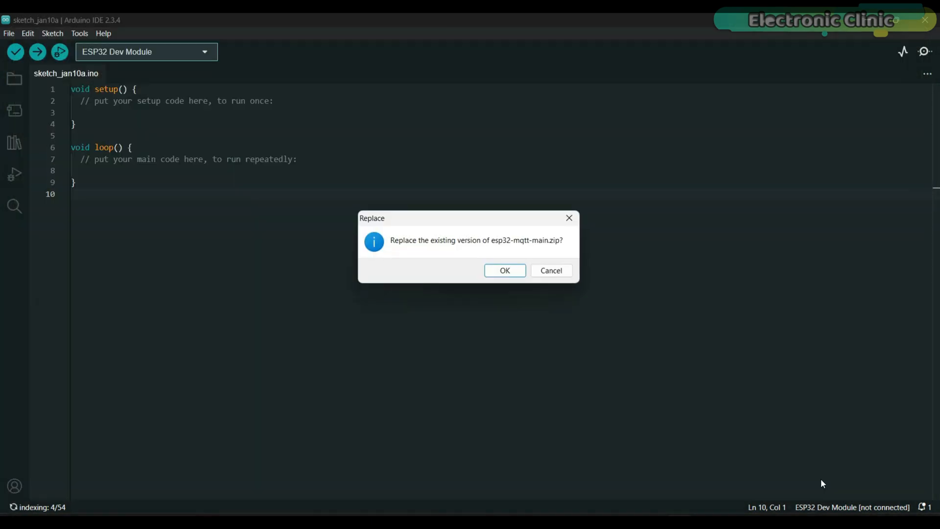
{"action": "mouse_move", "coordinate": [568, 258]}
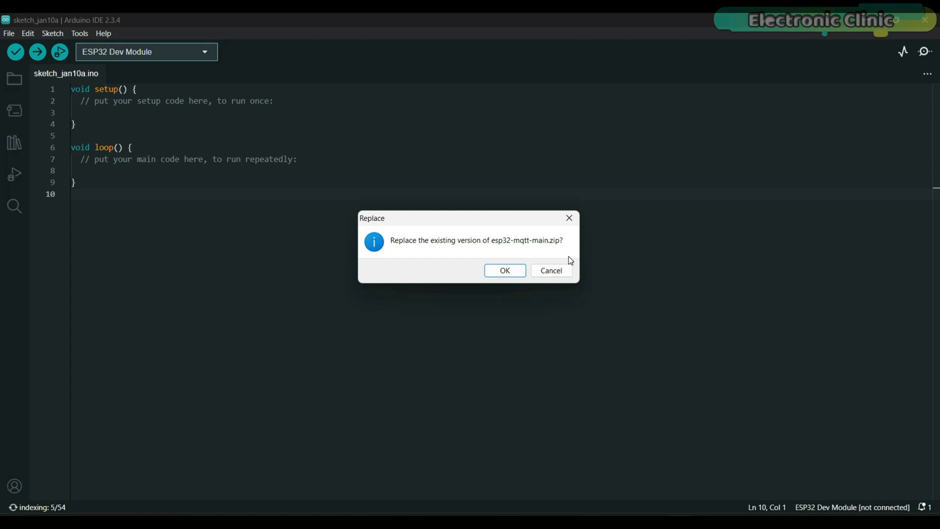
{"action": "left_click", "coordinate": [504, 271]}
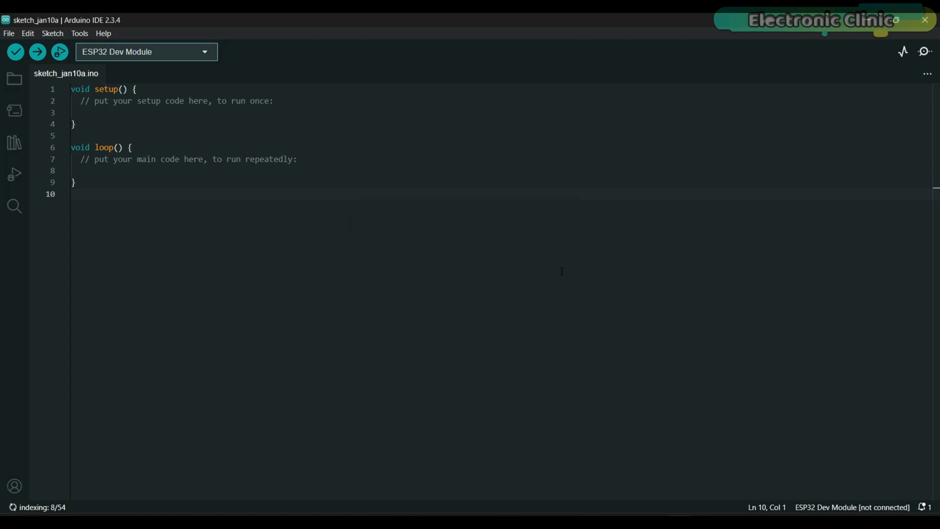
- Add the pubsubclient-master.zip archive to the sketch the same way
{"action": "left_click", "coordinate": [52, 33]}
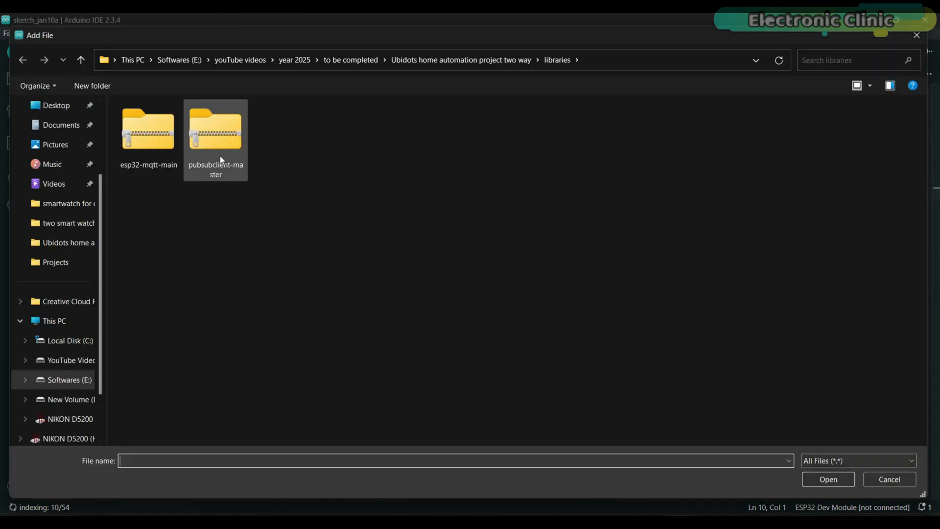
{"action": "left_click", "coordinate": [215, 127]}
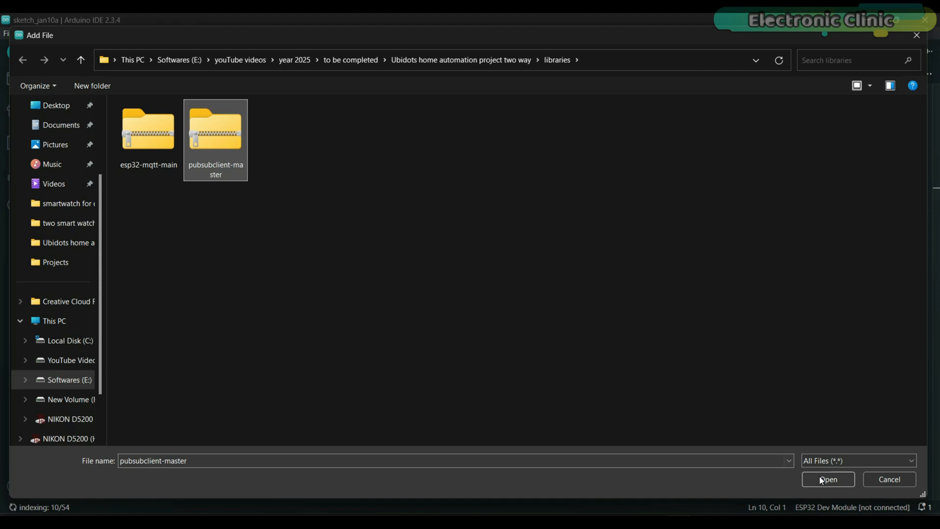
{"action": "left_click", "coordinate": [826, 479]}
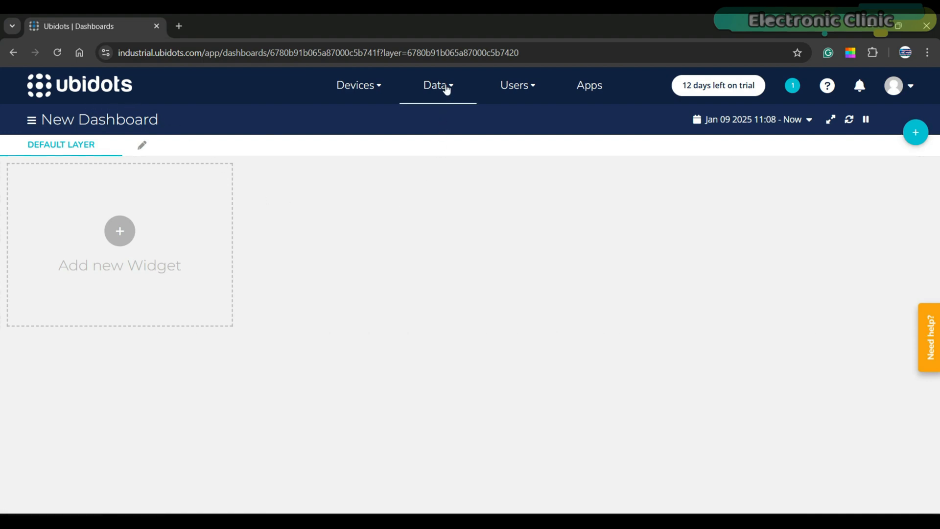
- Create a new dashboard named home_automation and confirm its default layer
{"action": "left_click", "coordinate": [435, 85]}
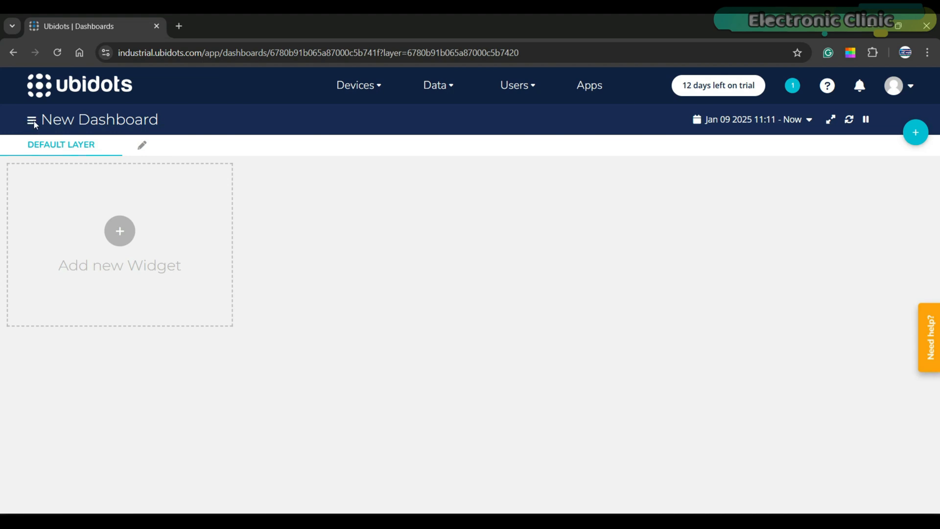
{"action": "left_click", "coordinate": [32, 120]}
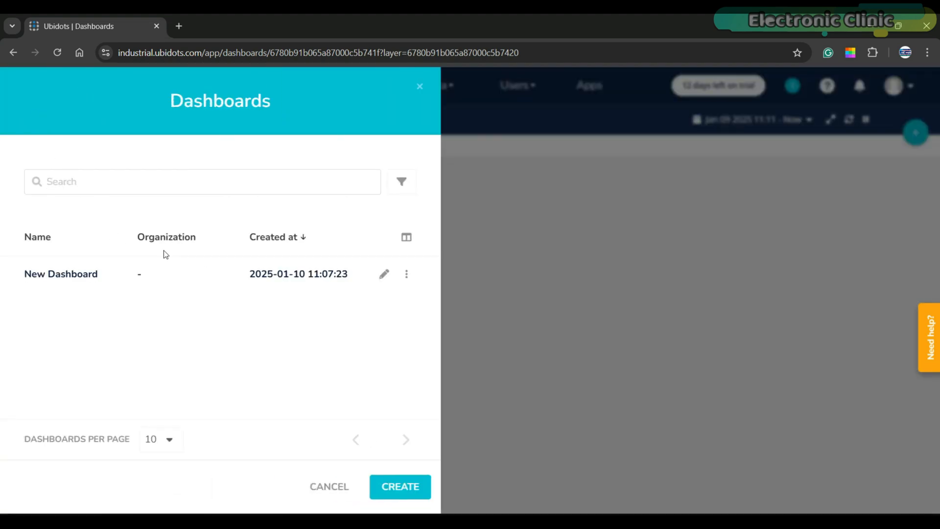
{"action": "left_click", "coordinate": [400, 487]}
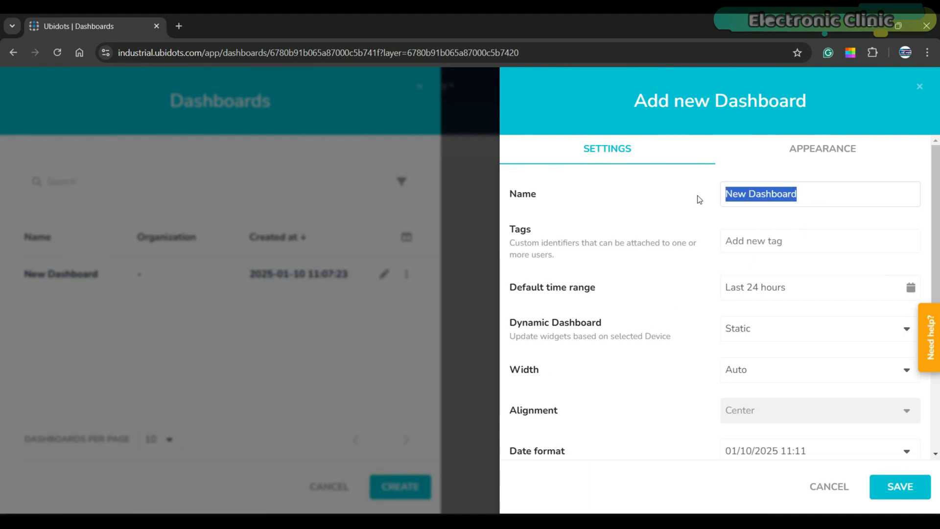
{"action": "type", "text": "home_automation"}
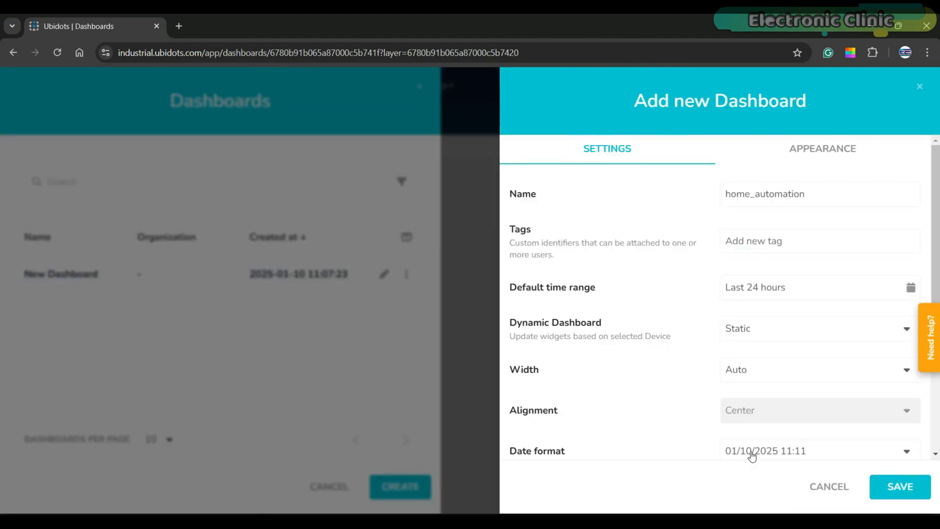
{"action": "mouse_move", "coordinate": [699, 264]}
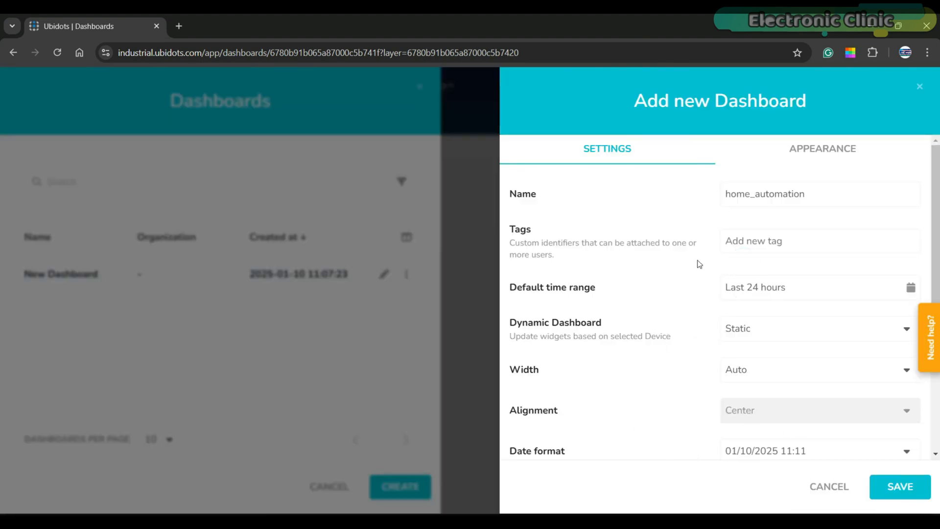
{"action": "mouse_move", "coordinate": [682, 315]}
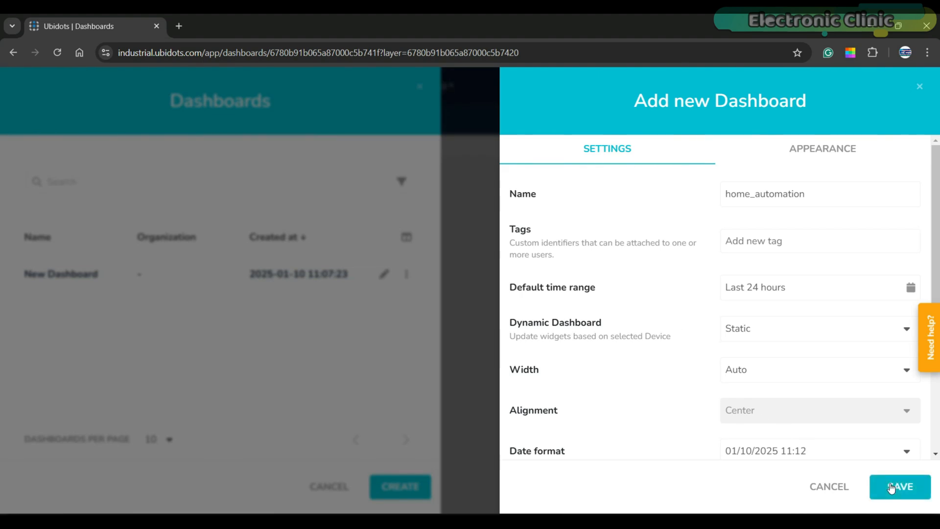
{"action": "left_click", "coordinate": [899, 487]}
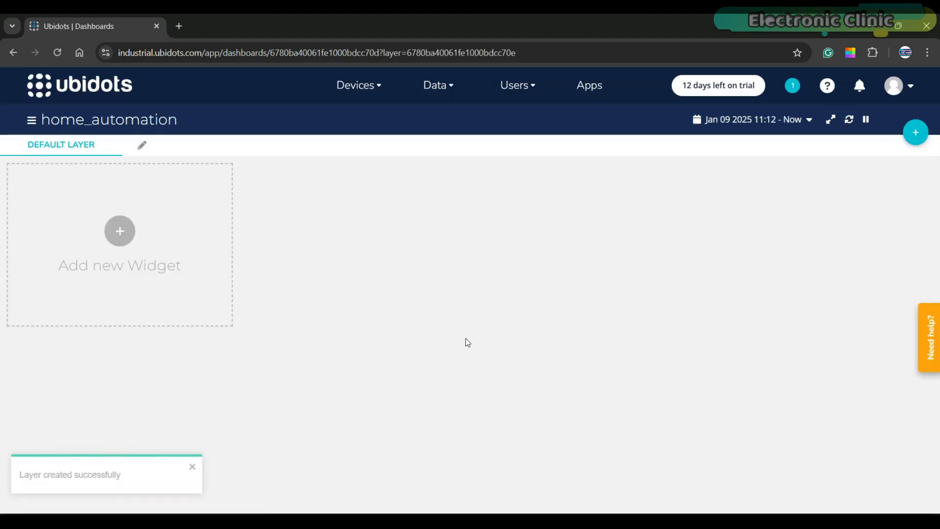
{"action": "mouse_move", "coordinate": [358, 85]}
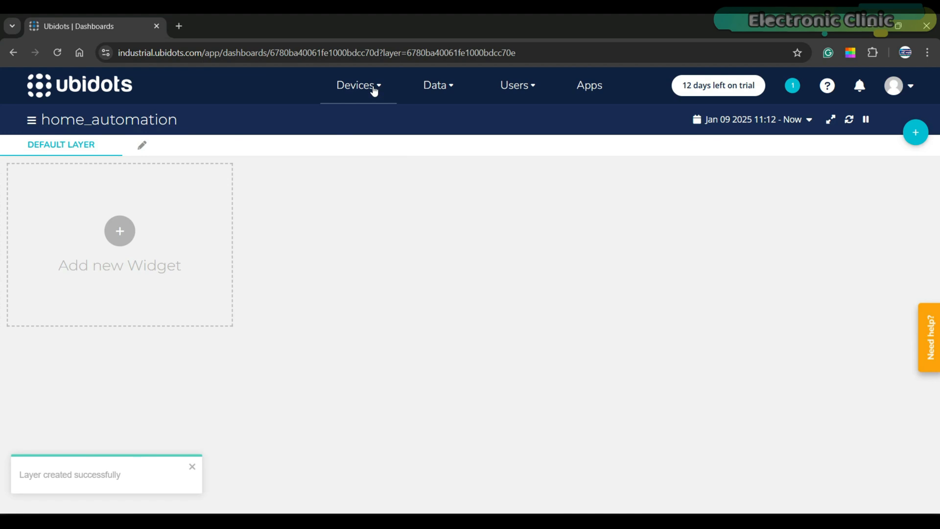
- Create a blank device named home_automation from the Devices list
{"action": "left_click", "coordinate": [355, 86]}
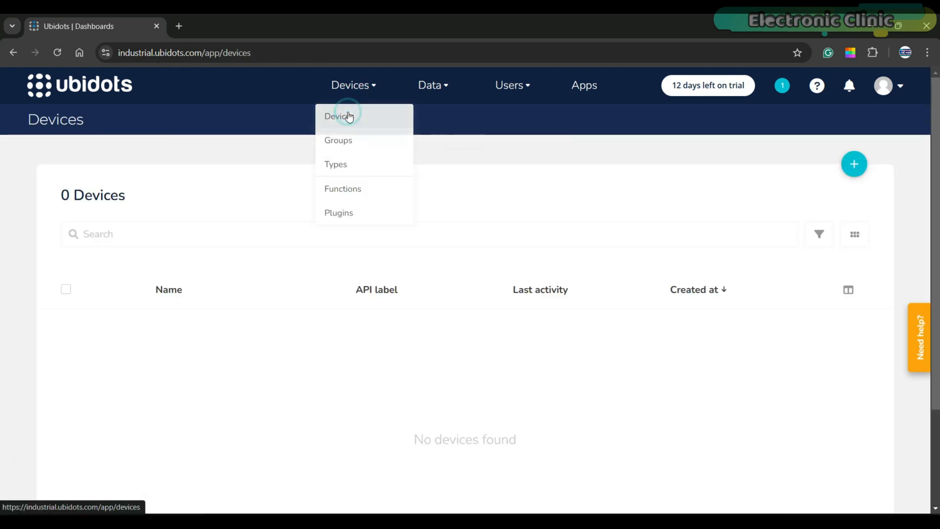
{"action": "left_click", "coordinate": [854, 164]}
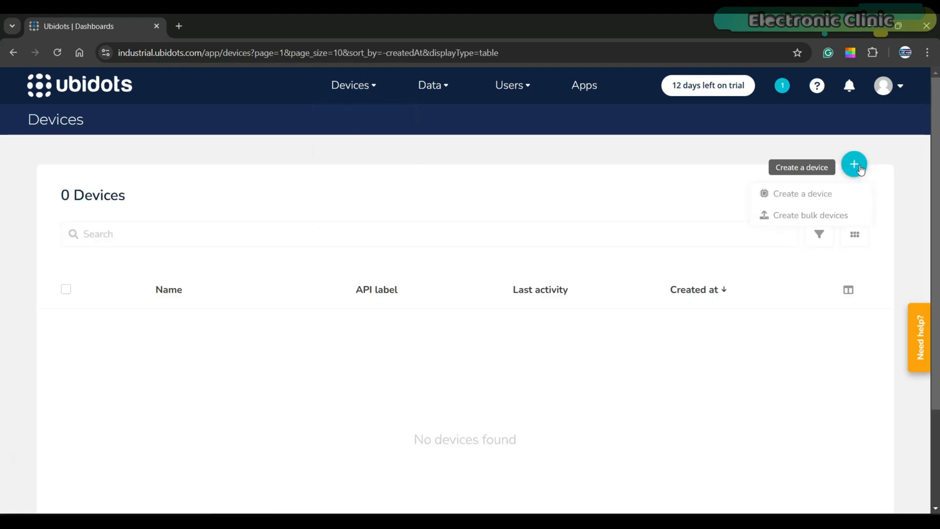
{"action": "left_click", "coordinate": [803, 193]}
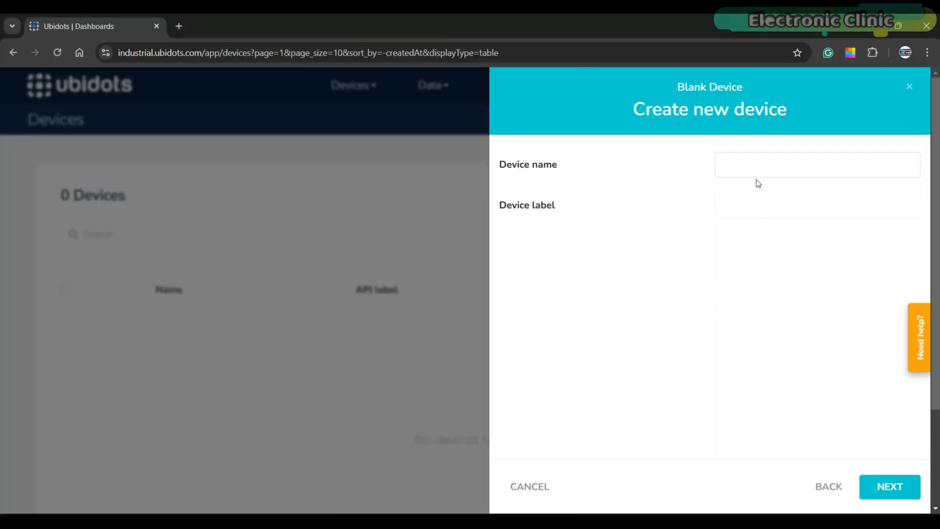
{"action": "type", "text": "home_automation"}
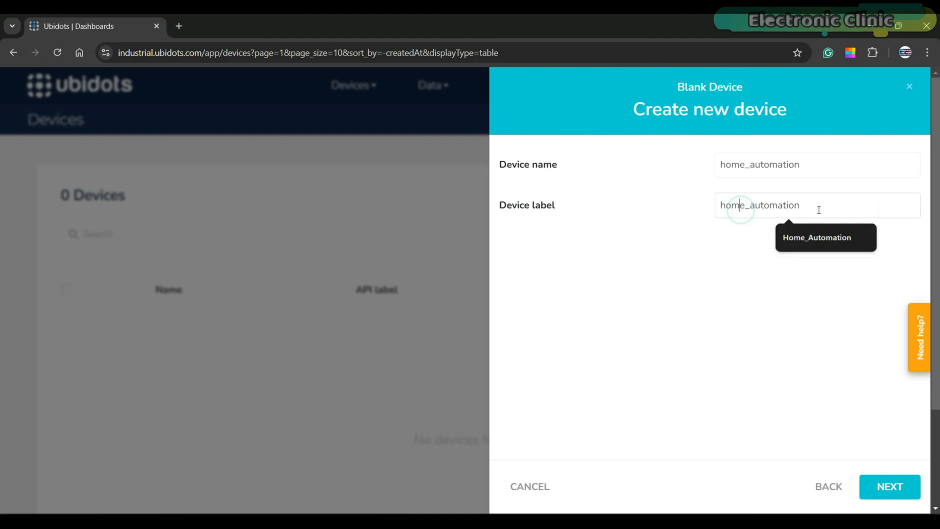
{"action": "mouse_move", "coordinate": [753, 301]}
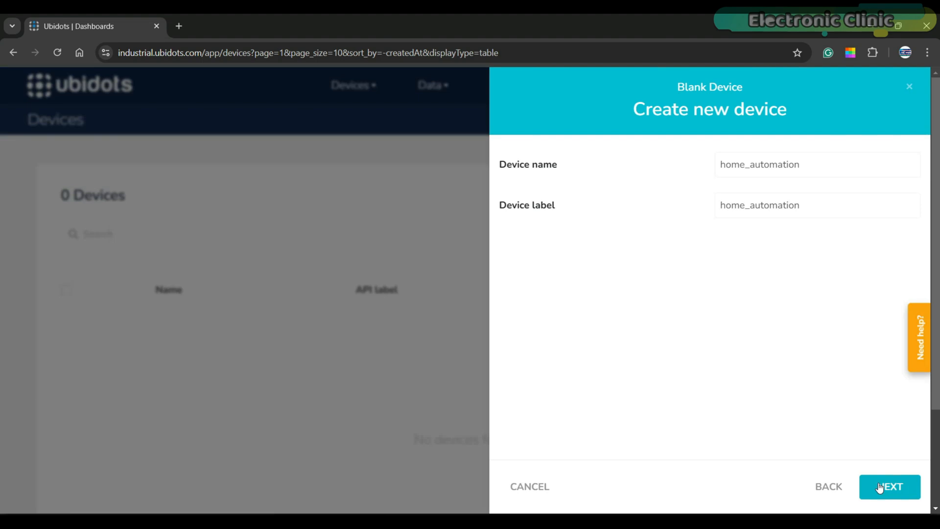
{"action": "left_click", "coordinate": [890, 487]}
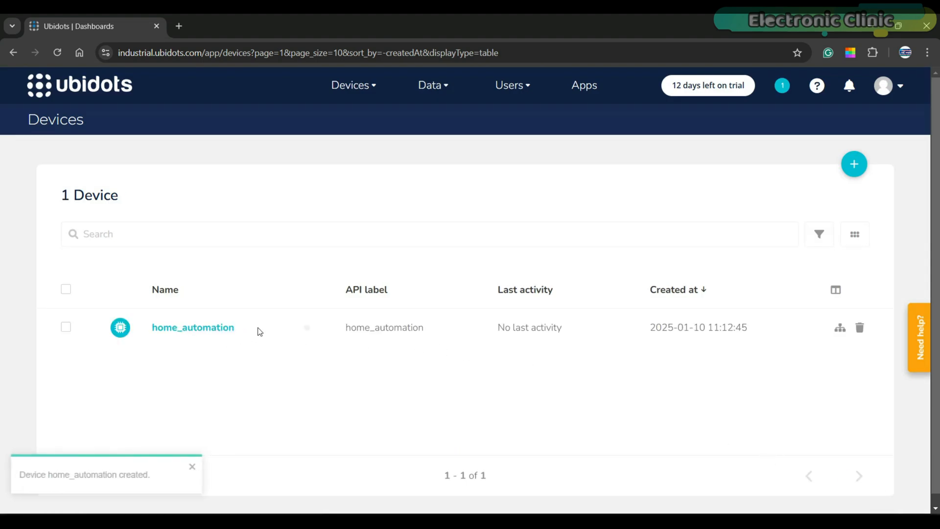
{"action": "mouse_move", "coordinate": [324, 358]}
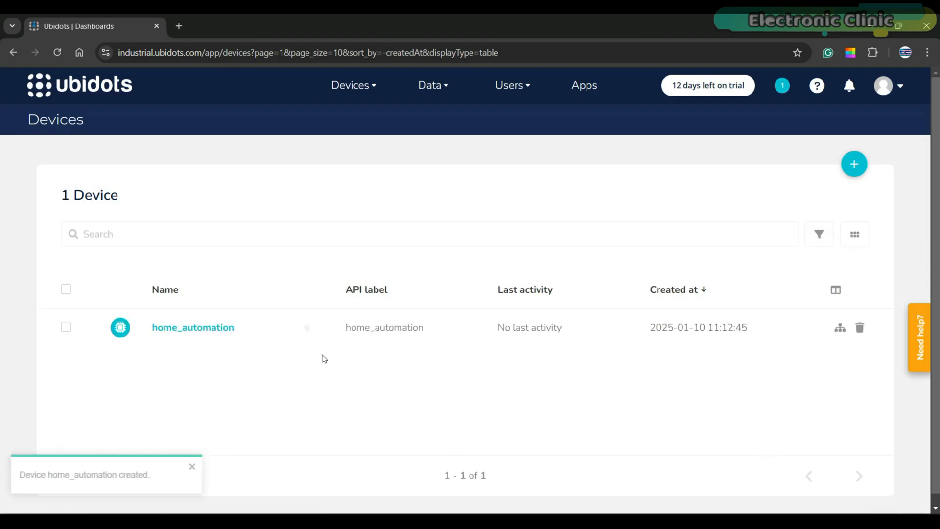
- Copy the token from the home_automation device's details page
{"action": "left_click", "coordinate": [193, 327]}
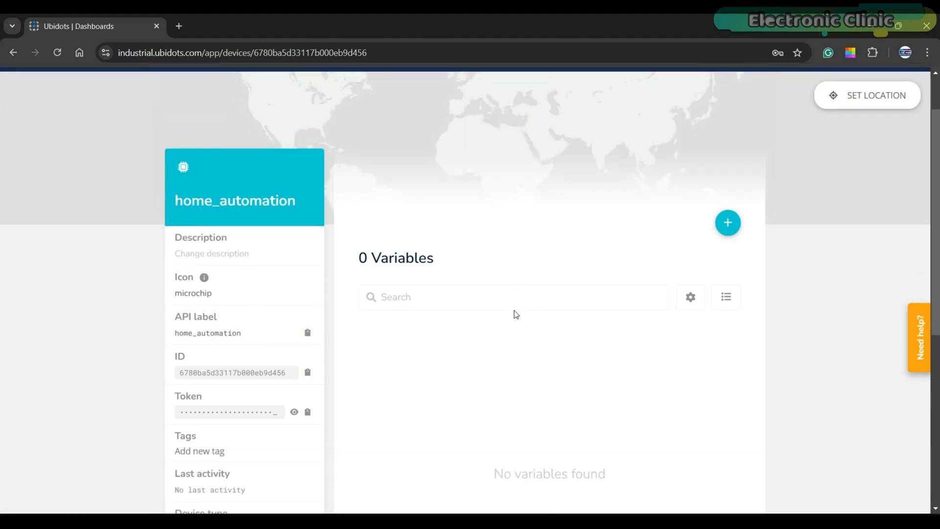
{"action": "scroll", "scroll_direction": "down", "scroll_amount": 3}
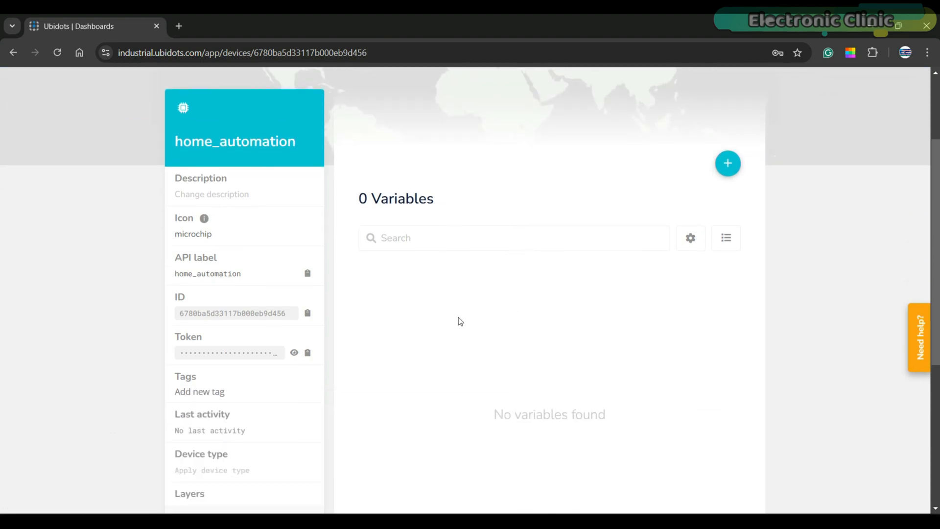
{"action": "mouse_move", "coordinate": [325, 328]}
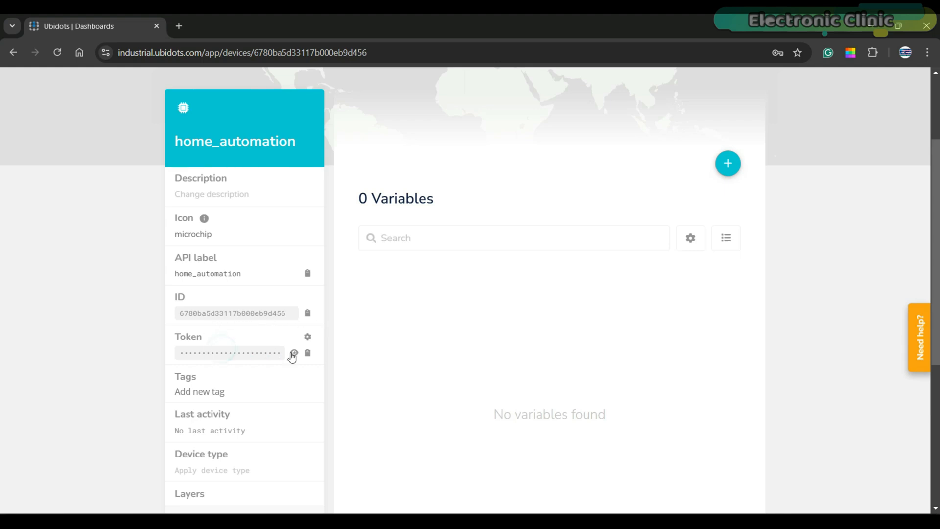
{"action": "left_click", "coordinate": [294, 352]}
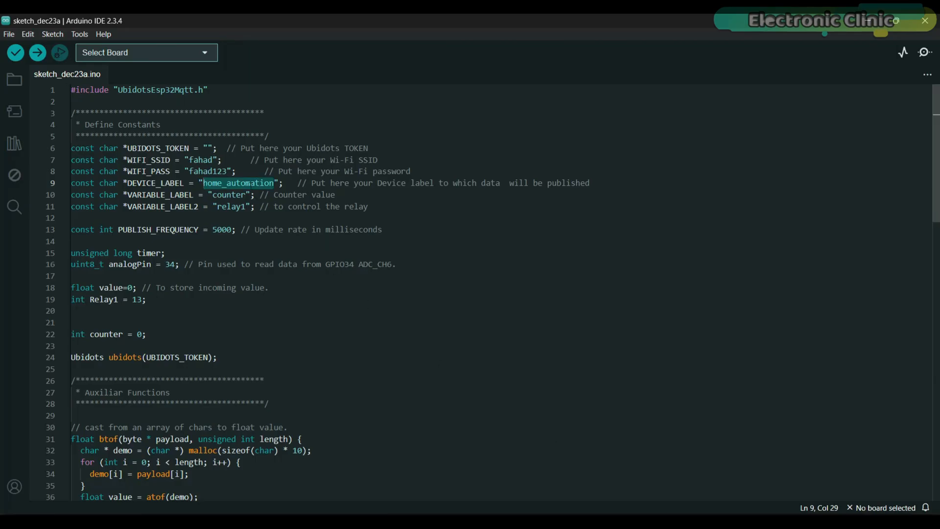
{"action": "left_click", "coordinate": [207, 148]}
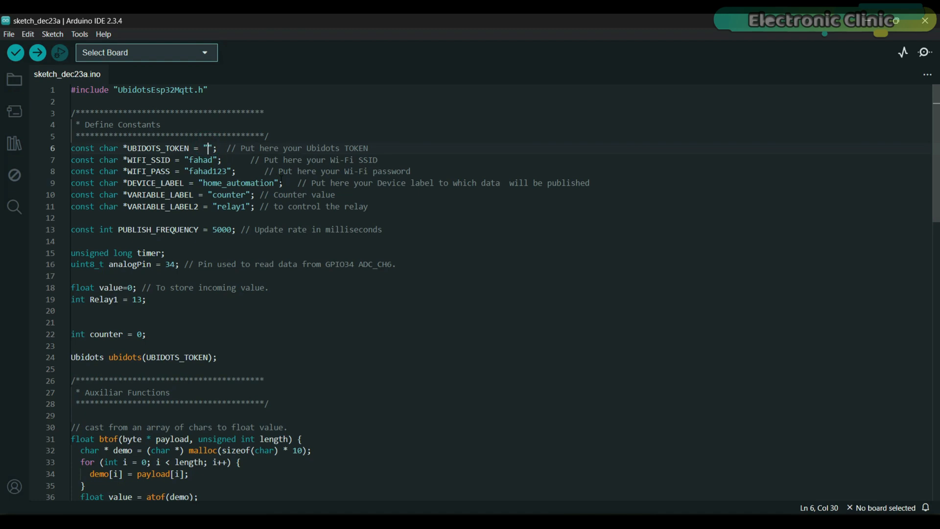
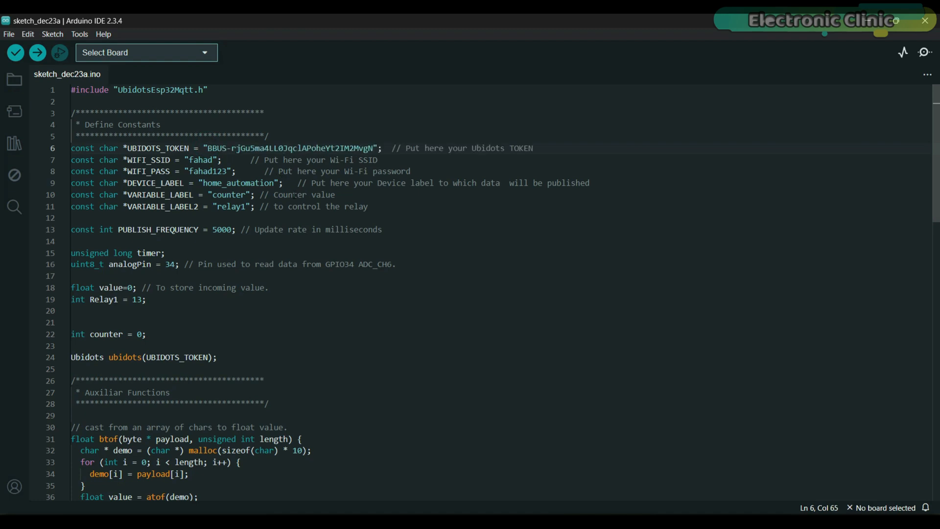
- Target ESP32 Dev Module on COM16 and upload the sketch to the board
{"action": "scroll", "scroll_direction": "down", "scroll_amount": 3}
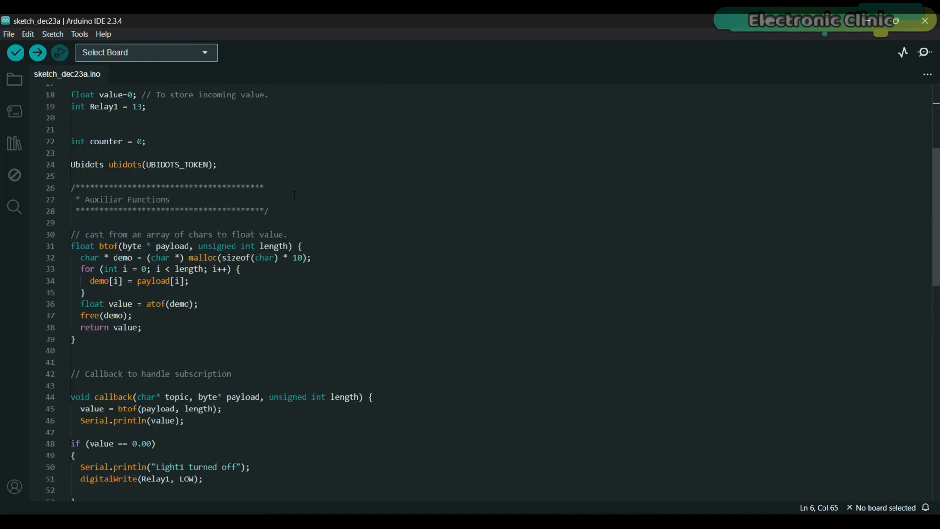
{"action": "scroll", "scroll_direction": "up", "scroll_amount": 3}
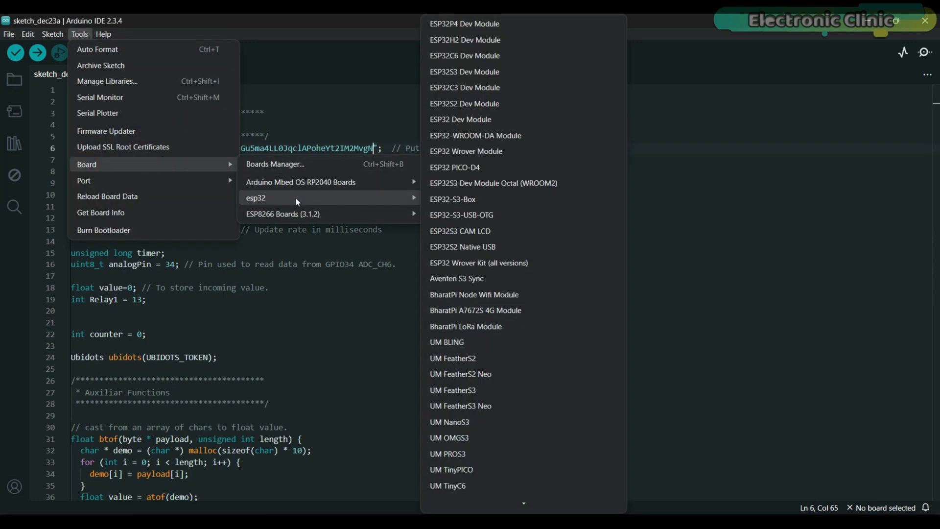
{"action": "left_click", "coordinate": [460, 119]}
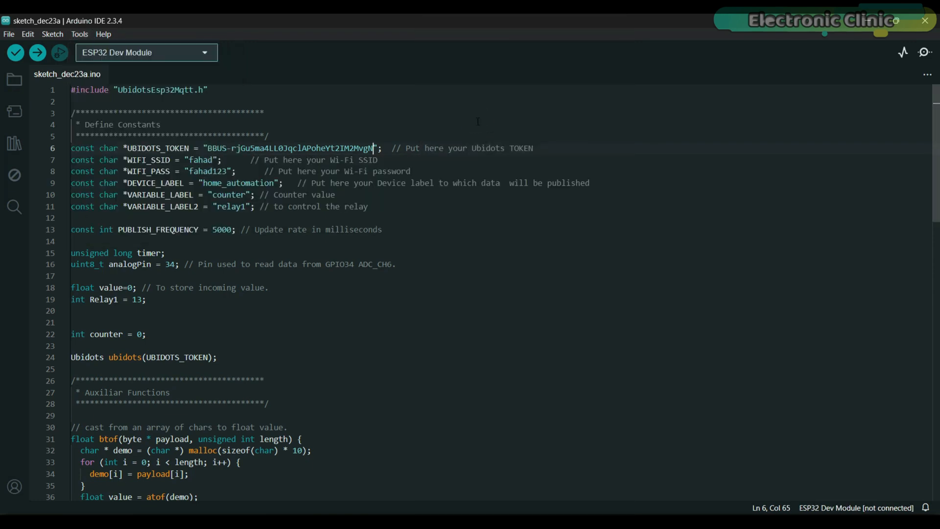
{"action": "left_click", "coordinate": [78, 33]}
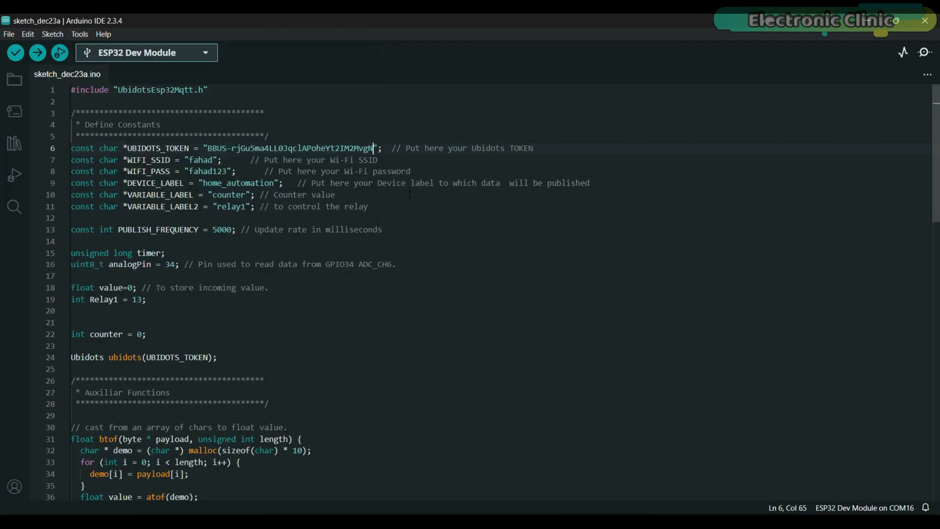
{"action": "left_click", "coordinate": [36, 52]}
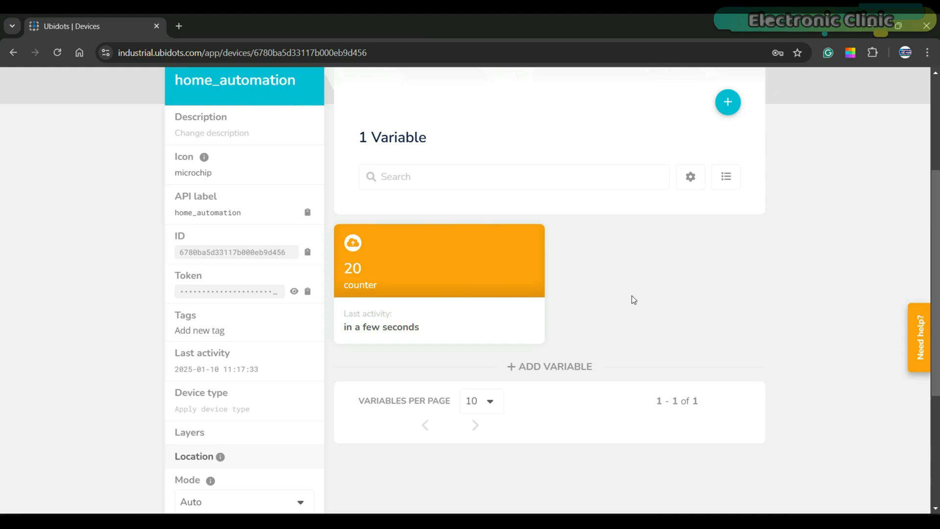
{"action": "mouse_move", "coordinate": [641, 357]}
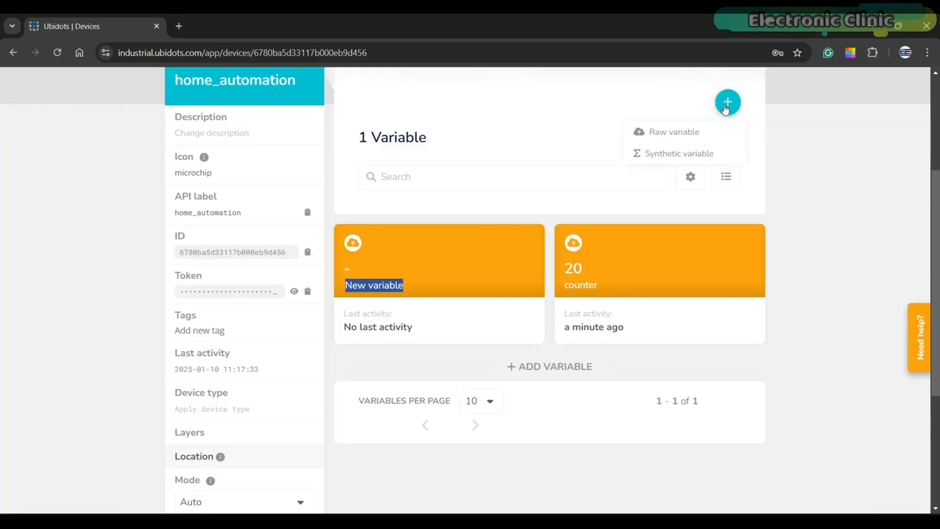
- Name the new raw variable relay1 and confirm it on the home_automation device
{"action": "type", "text": "relay1"}
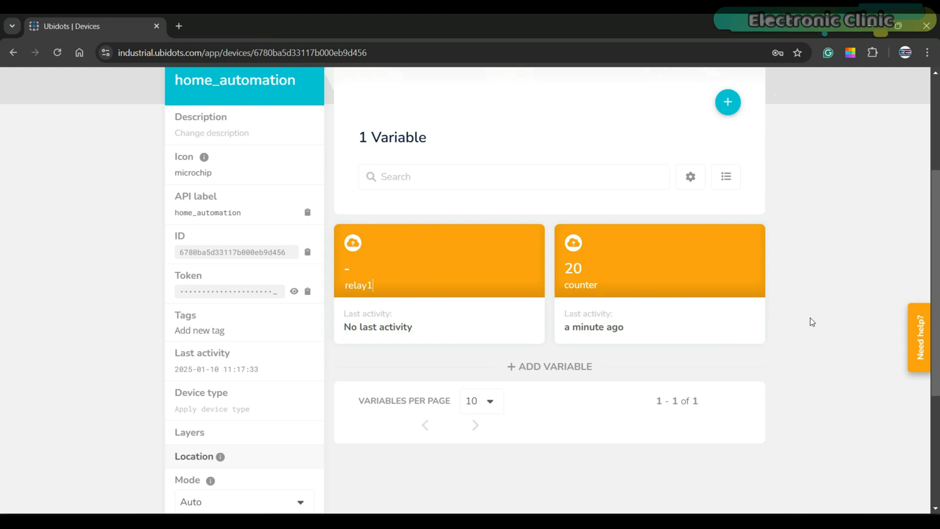
{"action": "left_click", "coordinate": [727, 102]}
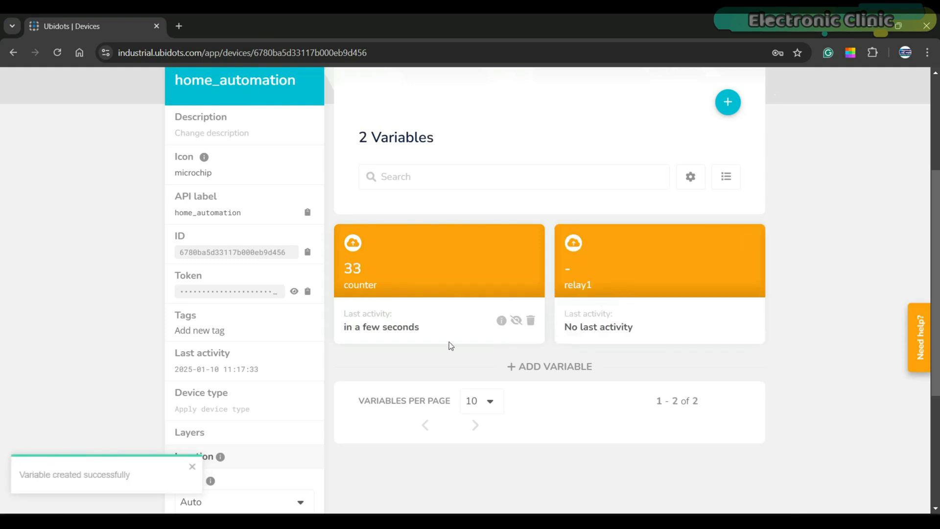
{"action": "mouse_move", "coordinate": [698, 369]}
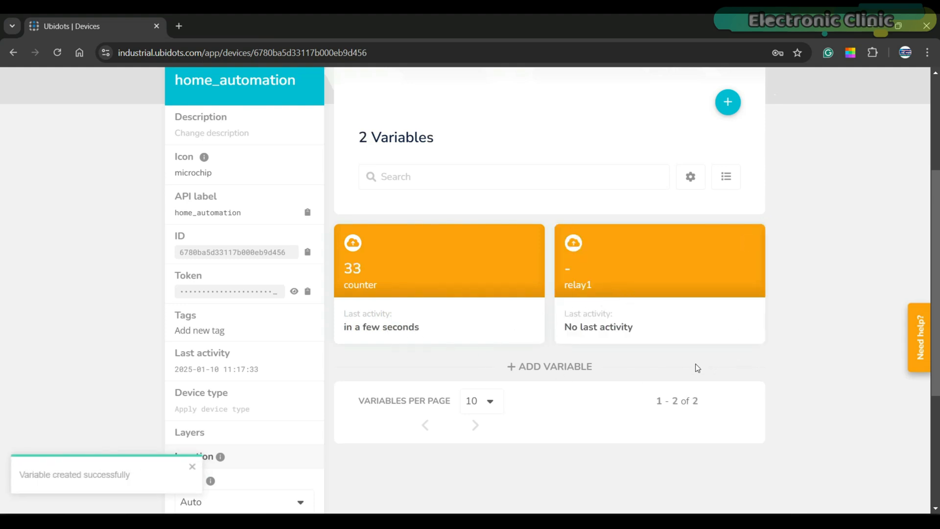
{"action": "scroll", "scroll_direction": "up", "scroll_amount": 3}
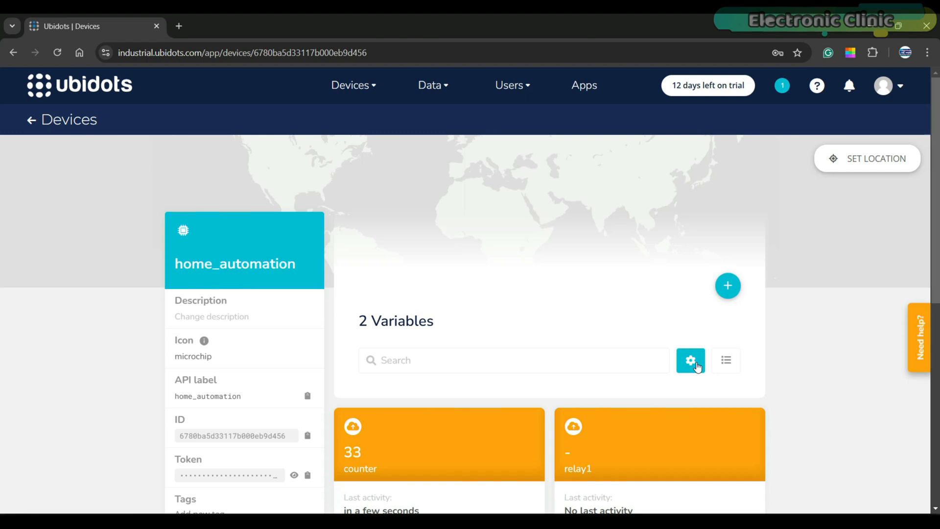
- Go to Data > Dashboards and select the home_automation dashboard
{"action": "left_click", "coordinate": [429, 85]}
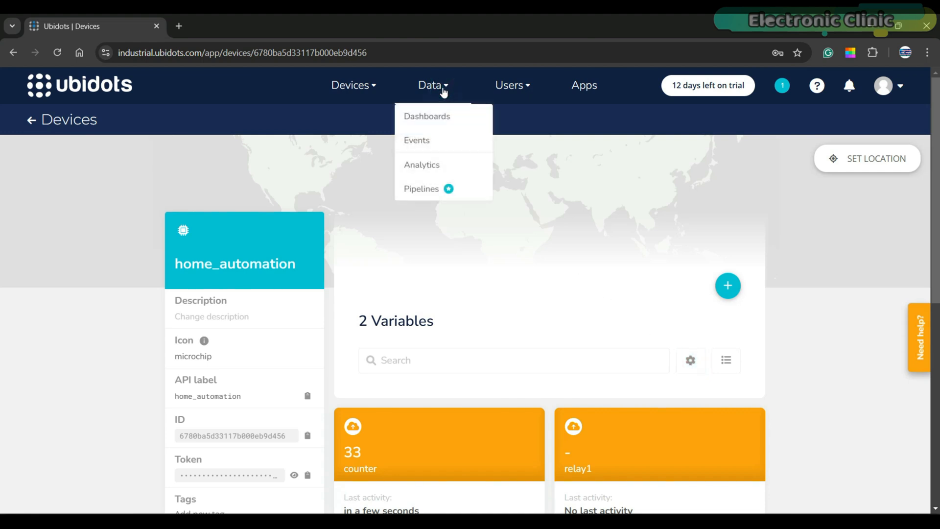
{"action": "left_click", "coordinate": [426, 116]}
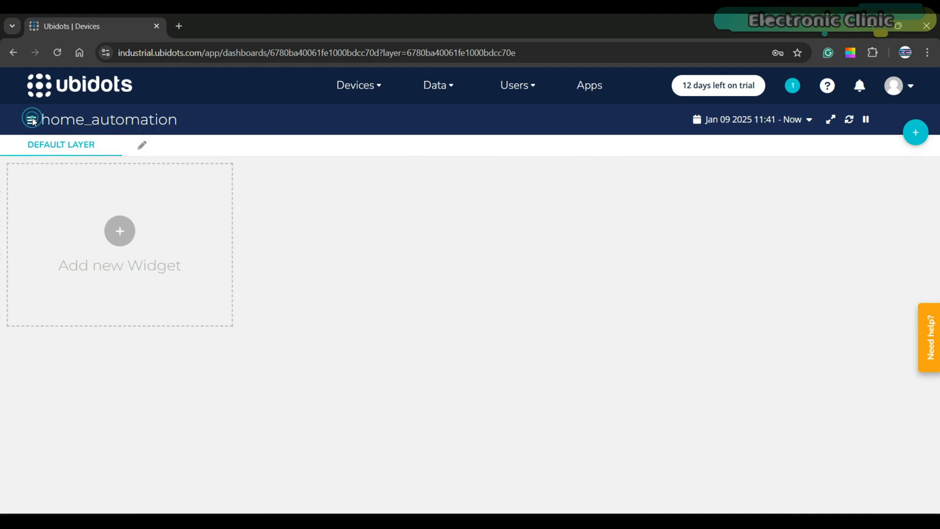
{"action": "left_click", "coordinate": [31, 118]}
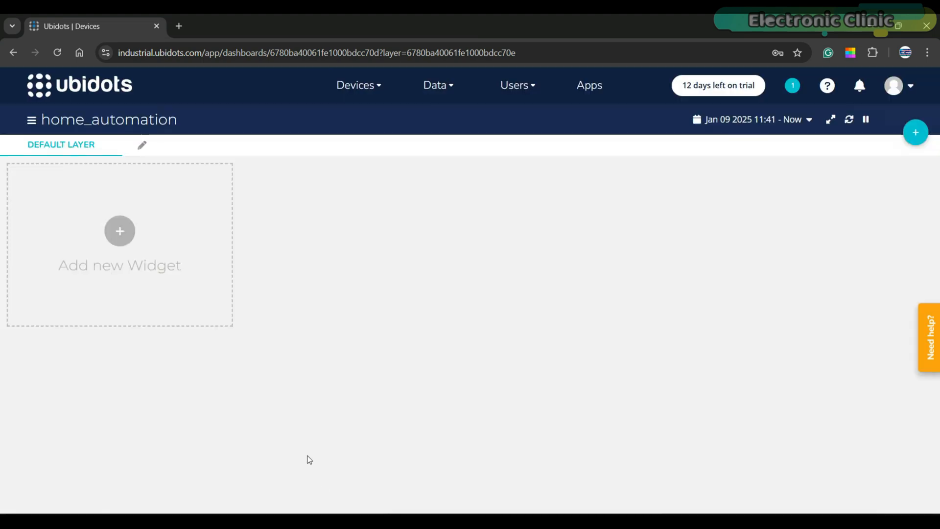
{"action": "mouse_move", "coordinate": [184, 248]}
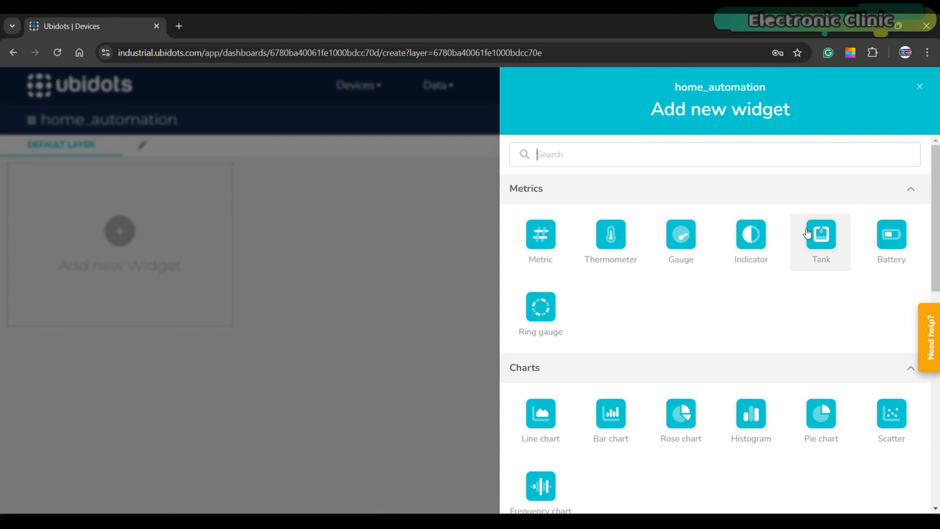
{"action": "mouse_move", "coordinate": [681, 240]}
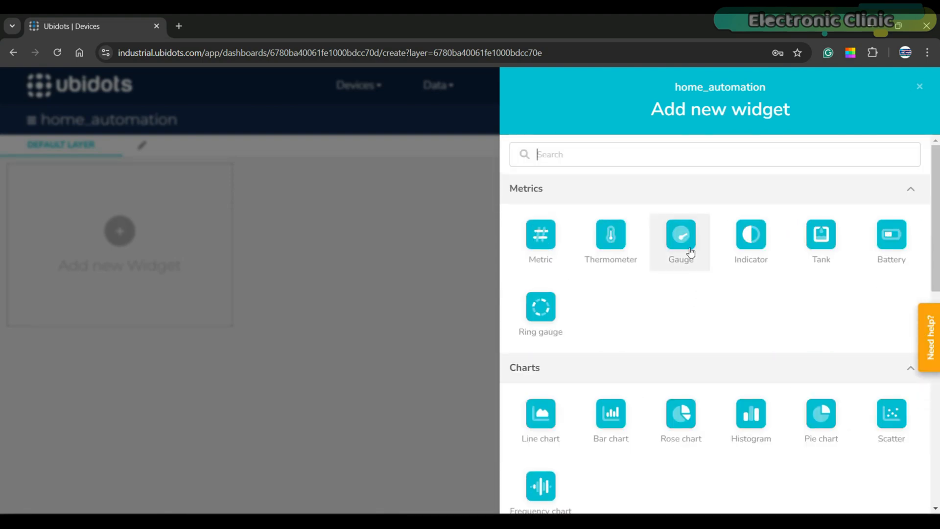
- Choose a Gauge widget and select the counter variable from home_automation as its data
{"action": "left_click", "coordinate": [680, 234]}
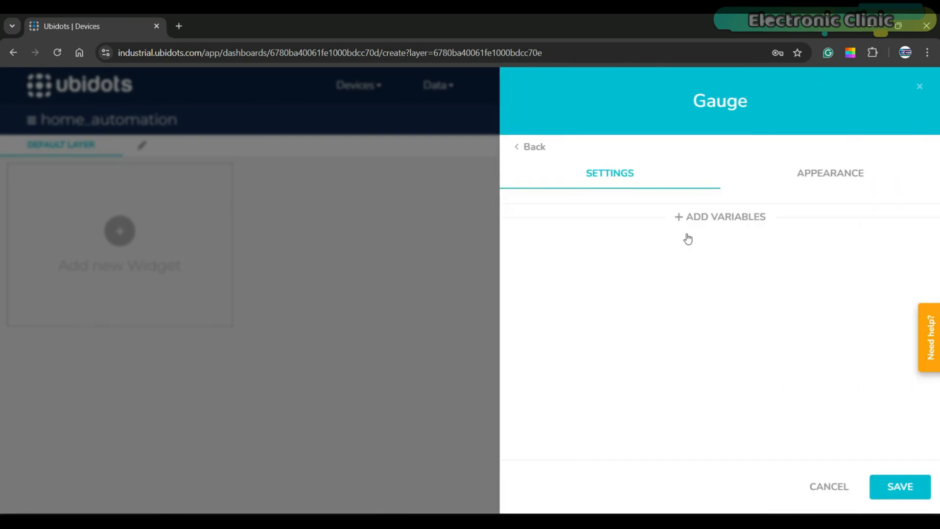
{"action": "left_click", "coordinate": [720, 216]}
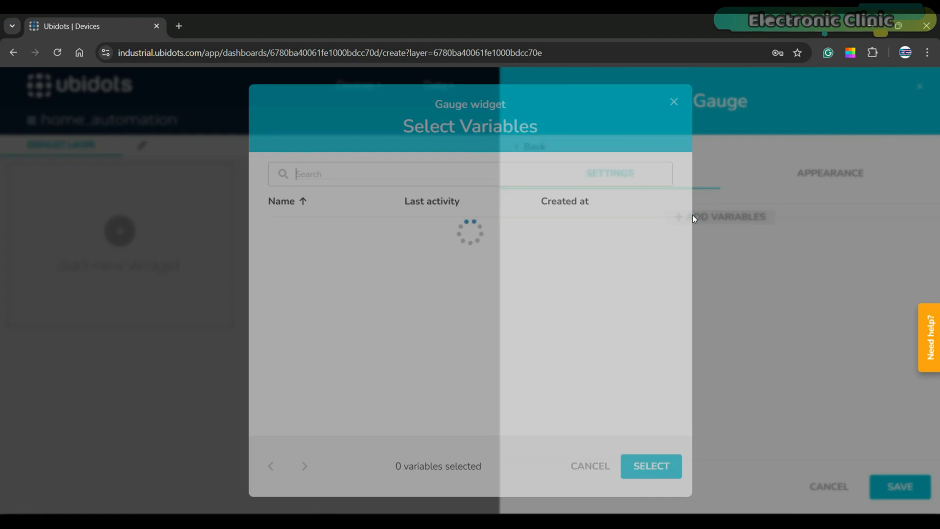
{"action": "left_click", "coordinate": [338, 231]}
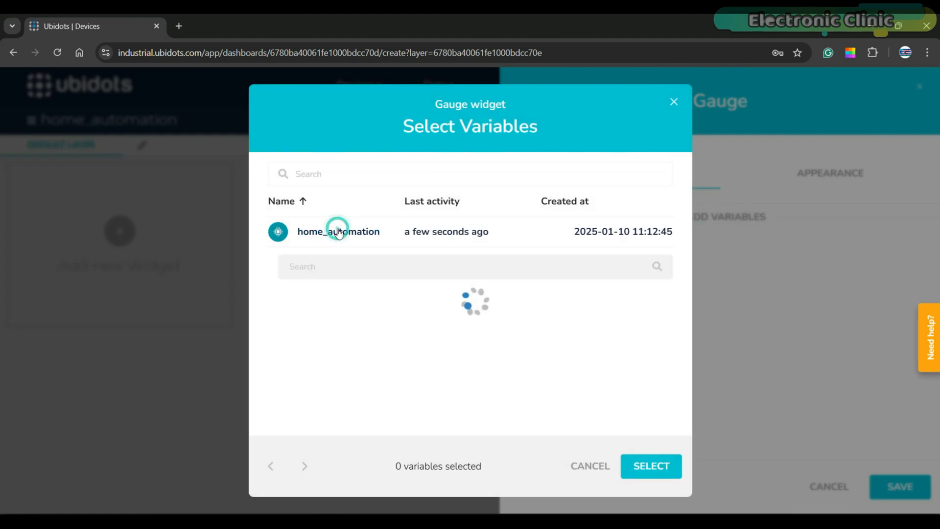
{"action": "left_click", "coordinate": [338, 232]}
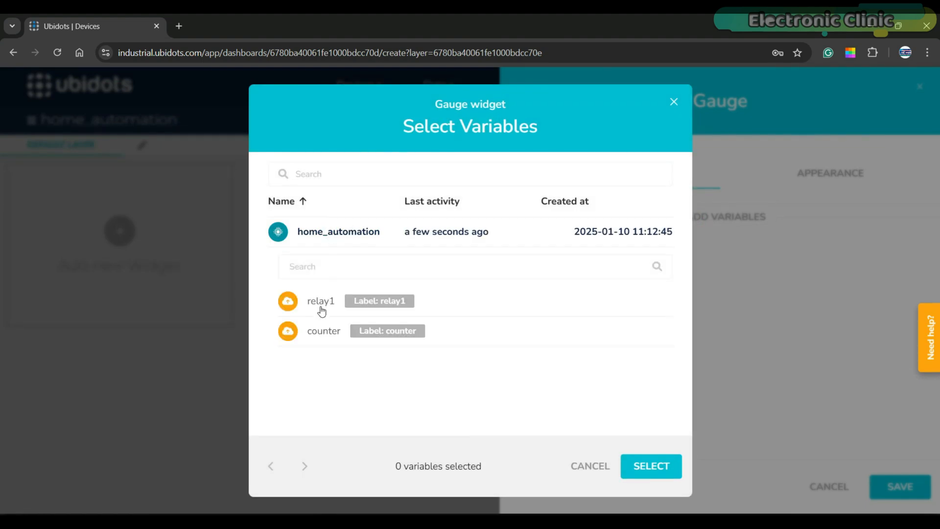
{"action": "mouse_move", "coordinate": [523, 325]}
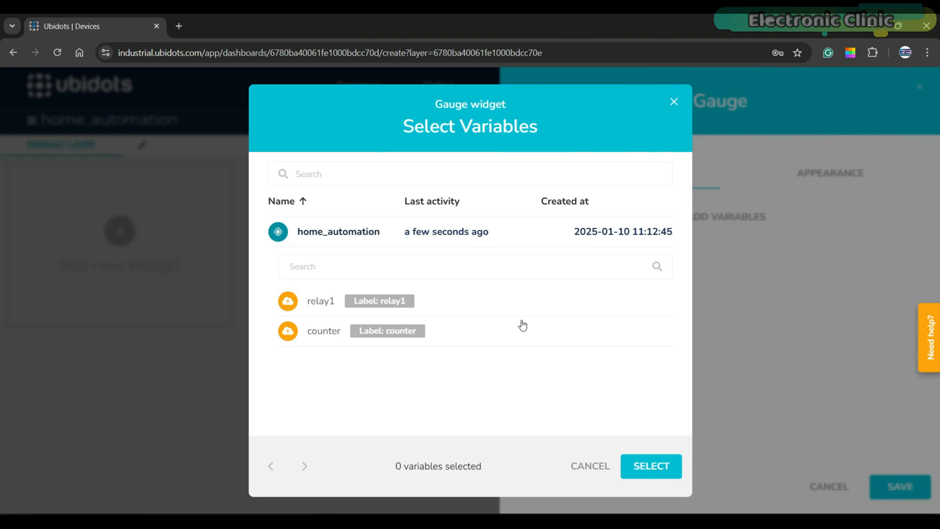
{"action": "mouse_move", "coordinate": [317, 361]}
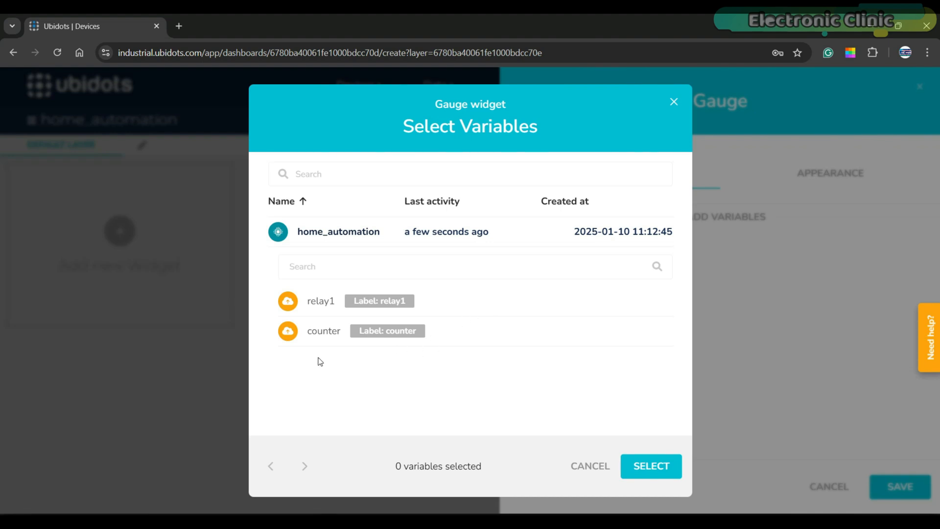
{"action": "mouse_move", "coordinate": [330, 336]}
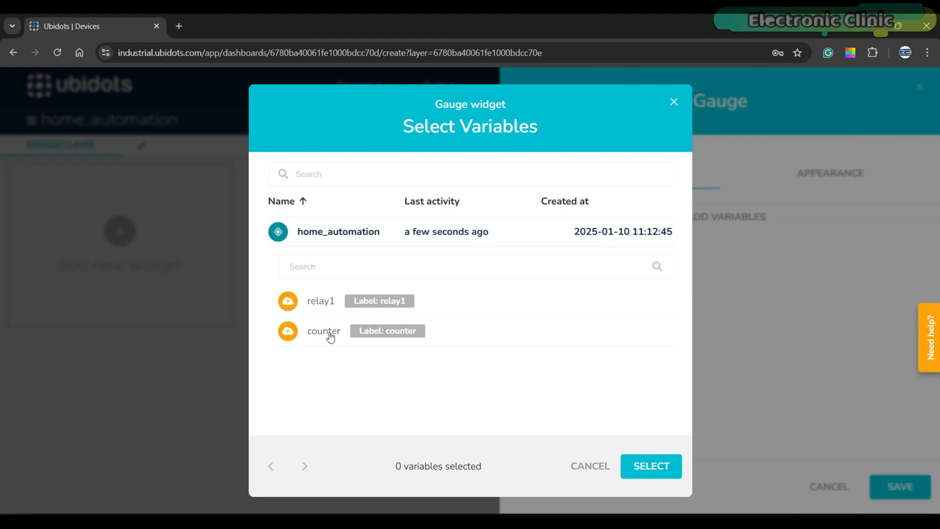
{"action": "left_click", "coordinate": [287, 330]}
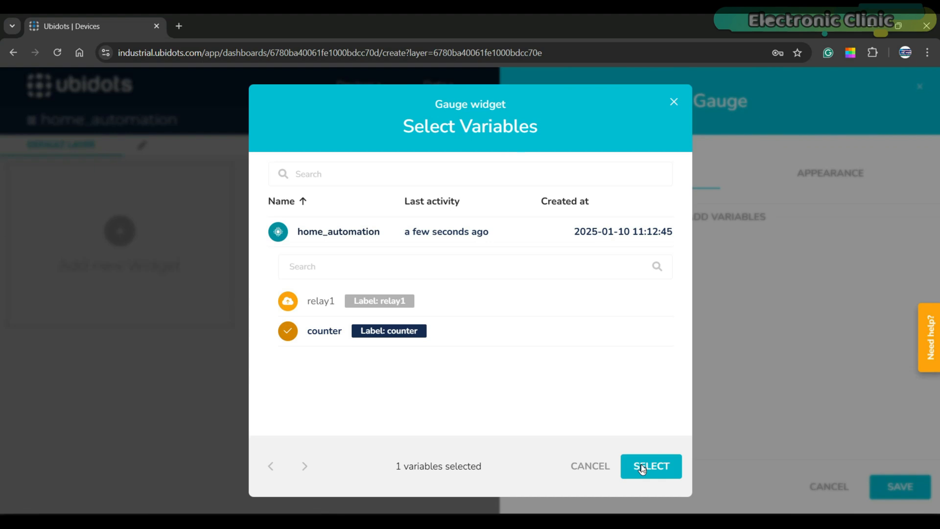
{"action": "left_click", "coordinate": [650, 466]}
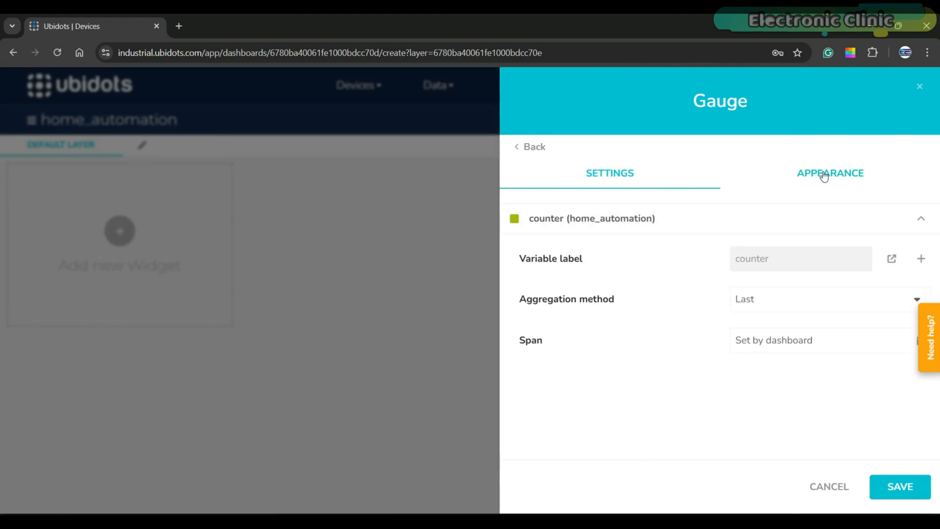
- Review the gauge's Appearance settings and save it to the dashboard
{"action": "left_click", "coordinate": [829, 172]}
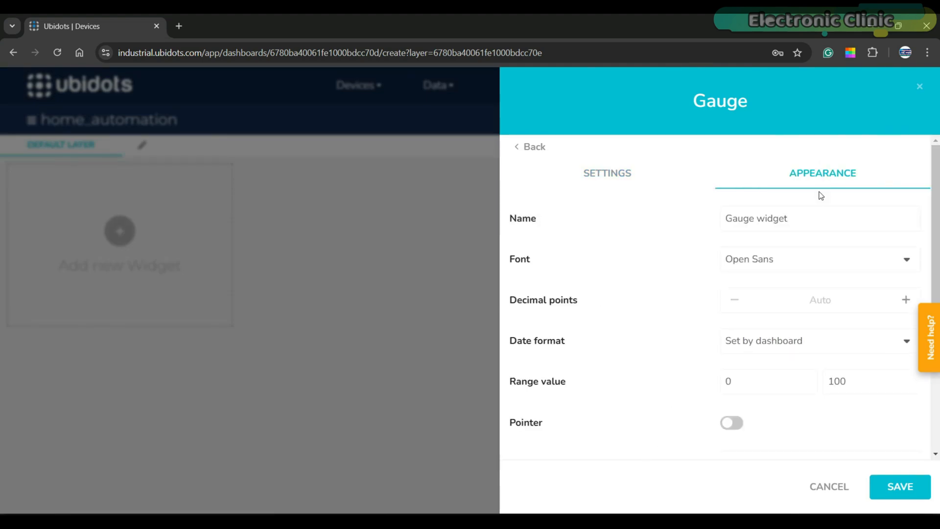
{"action": "mouse_move", "coordinate": [628, 380]}
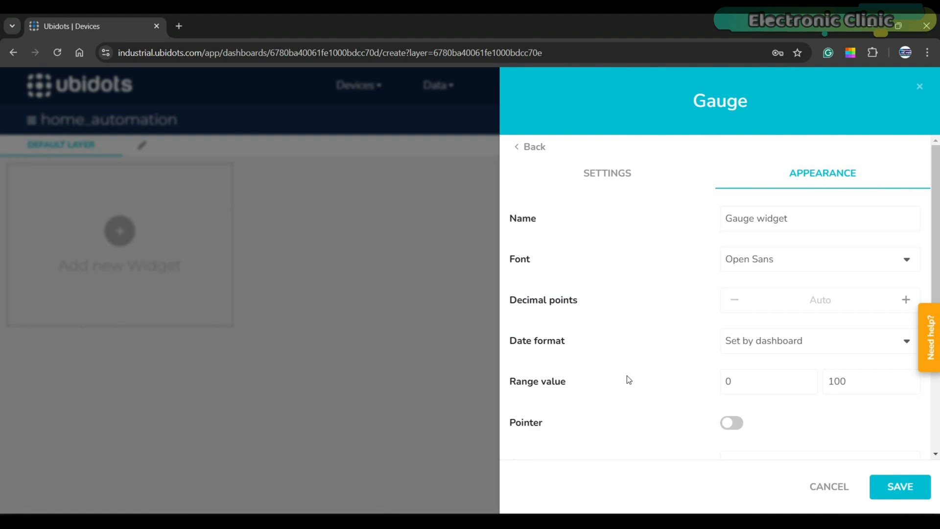
{"action": "mouse_move", "coordinate": [797, 404]}
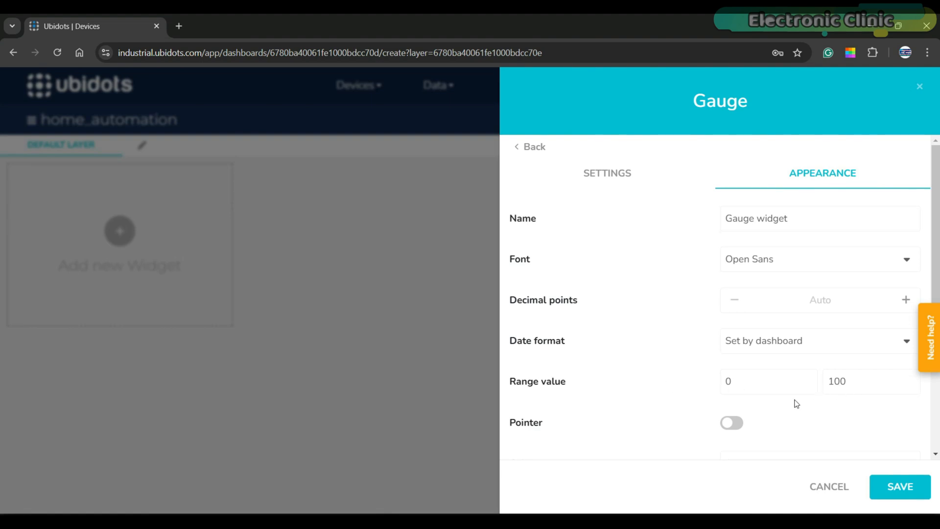
{"action": "mouse_move", "coordinate": [676, 375]}
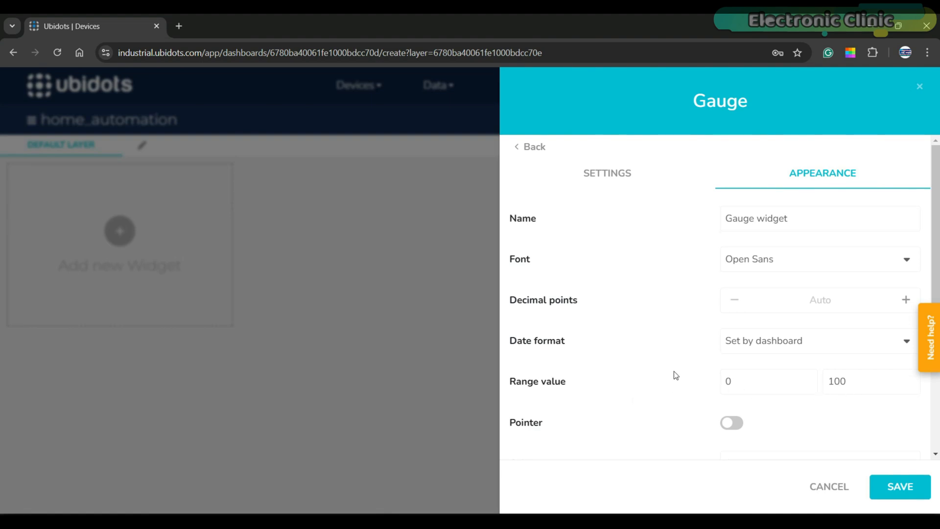
{"action": "mouse_move", "coordinate": [895, 486]}
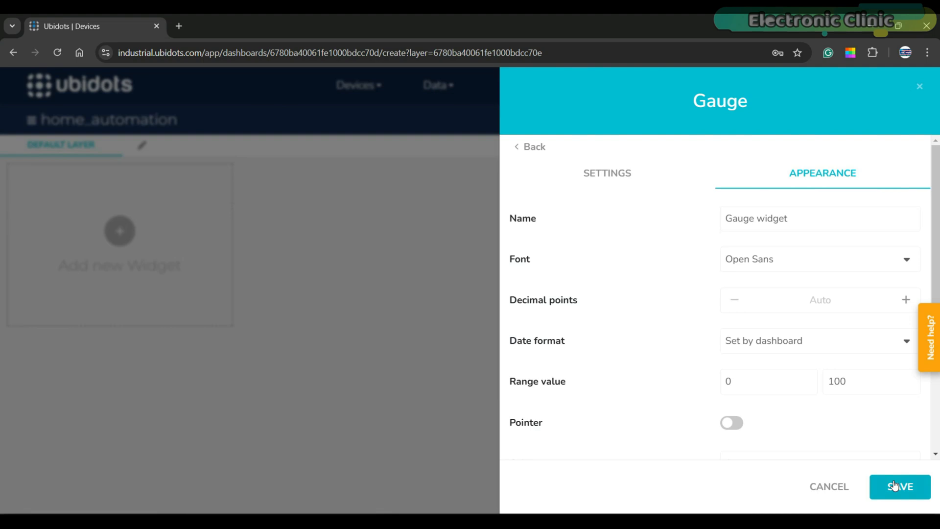
{"action": "left_click", "coordinate": [899, 486]}
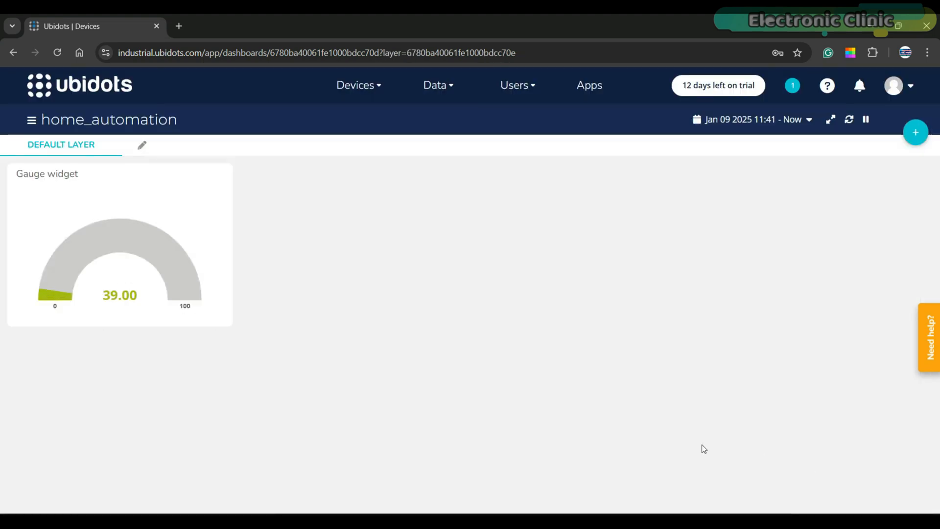
{"action": "mouse_move", "coordinate": [150, 196]}
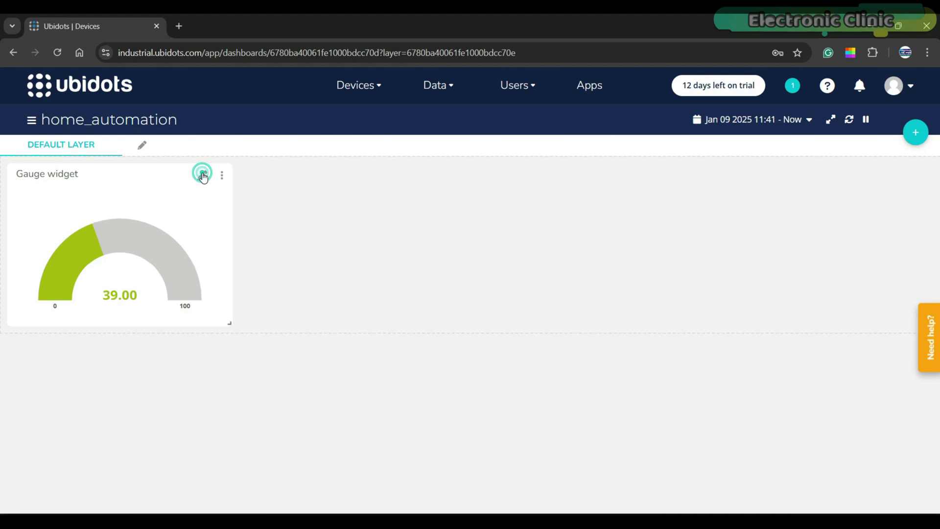
- Edit the gauge widget, set its name to Counter and save
{"action": "left_click", "coordinate": [202, 173]}
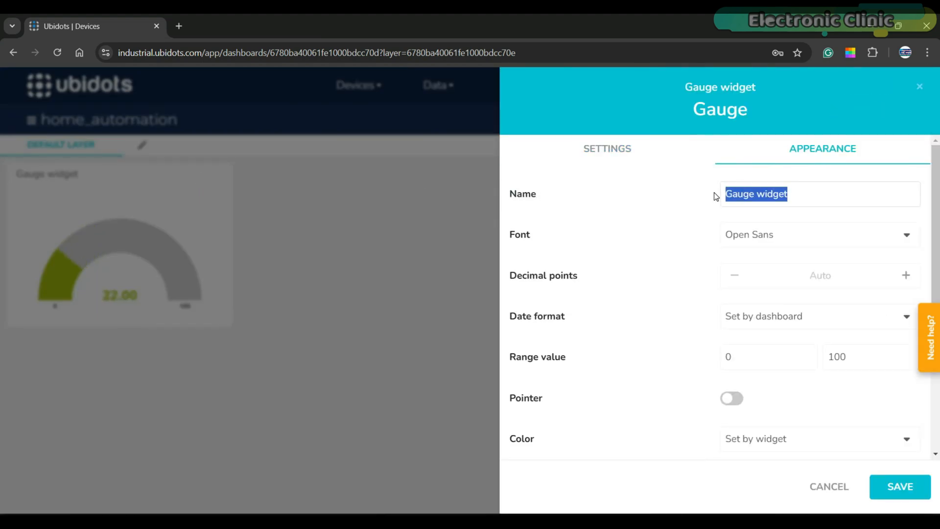
{"action": "type", "text": "Counter"}
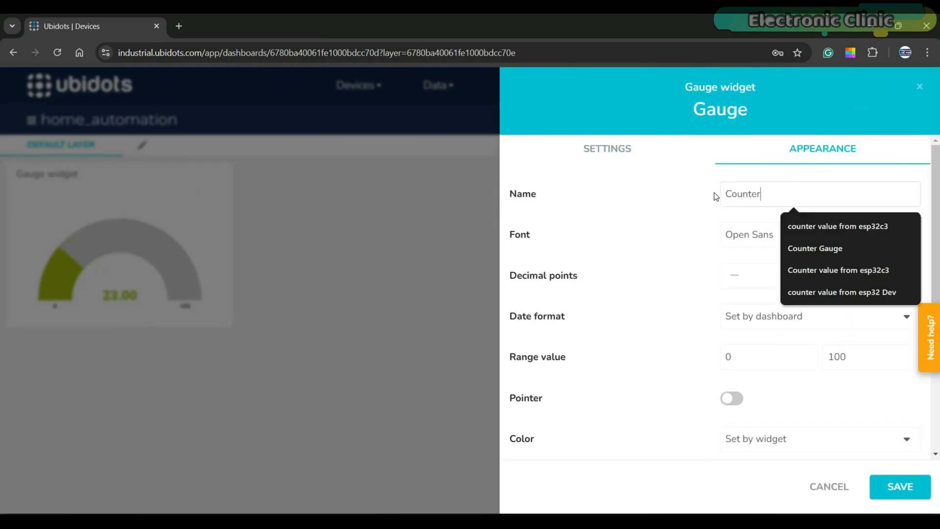
{"action": "left_click", "coordinate": [899, 486]}
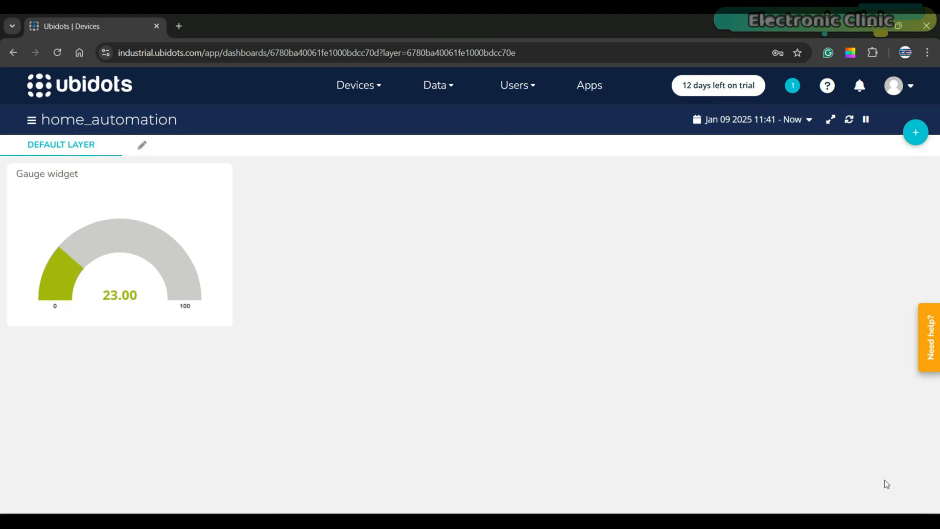
{"action": "mouse_move", "coordinate": [51, 245]}
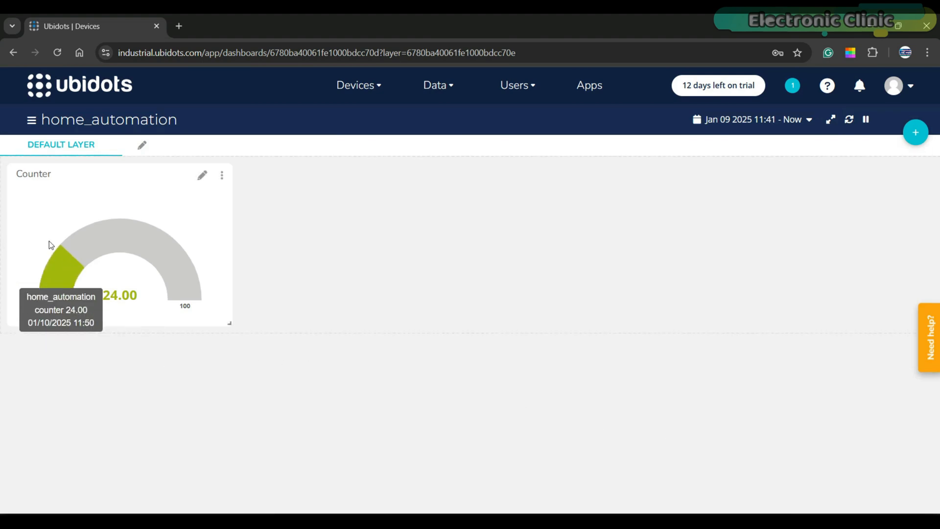
{"action": "mouse_move", "coordinate": [273, 244]}
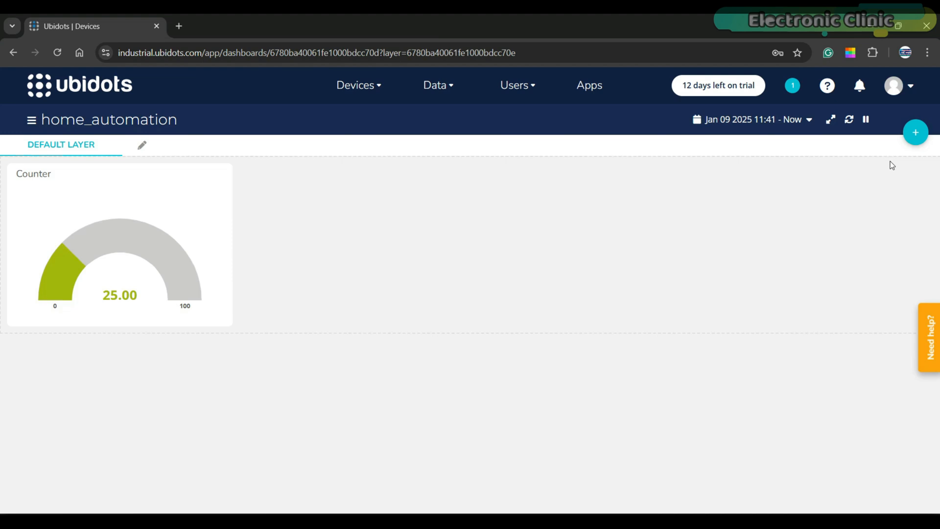
- Add a Switch widget from the Control group tied to relay1 and save it
{"action": "left_click", "coordinate": [916, 132]}
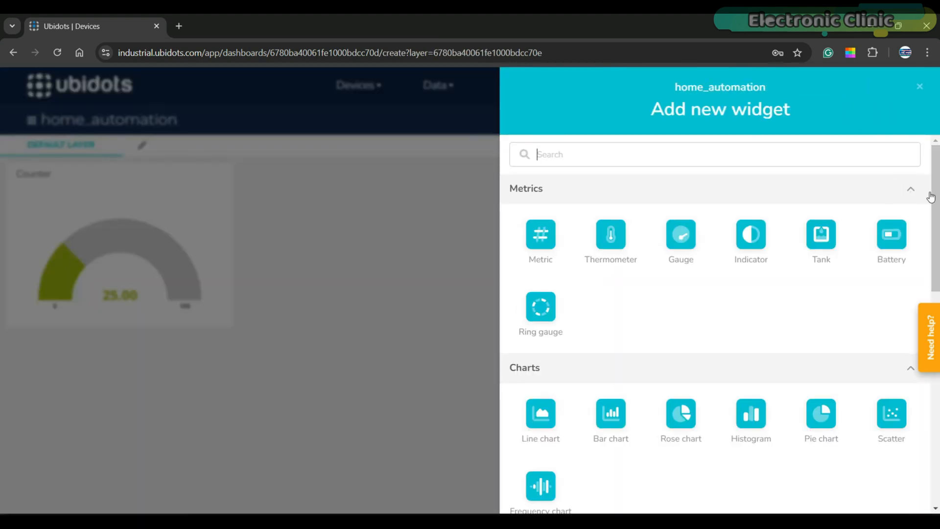
{"action": "scroll", "scroll_direction": "down", "scroll_amount": 3}
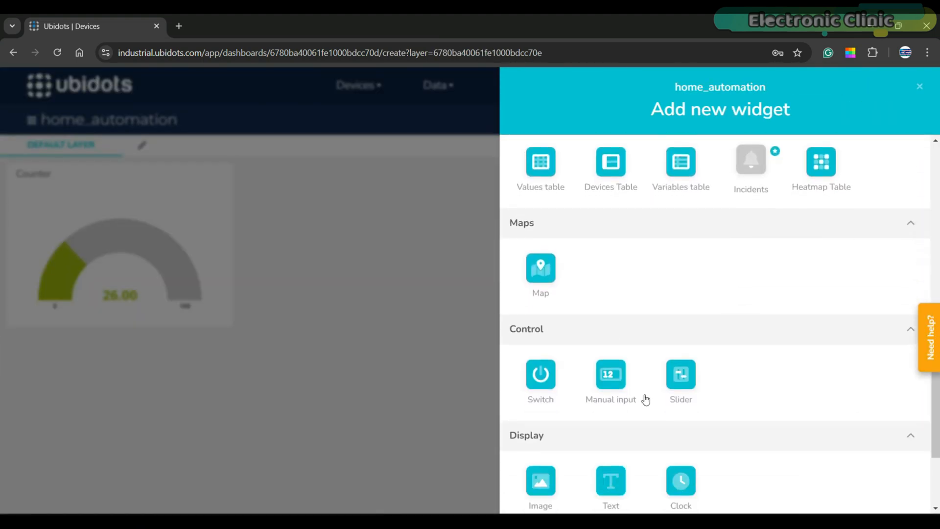
{"action": "left_click", "coordinate": [540, 373]}
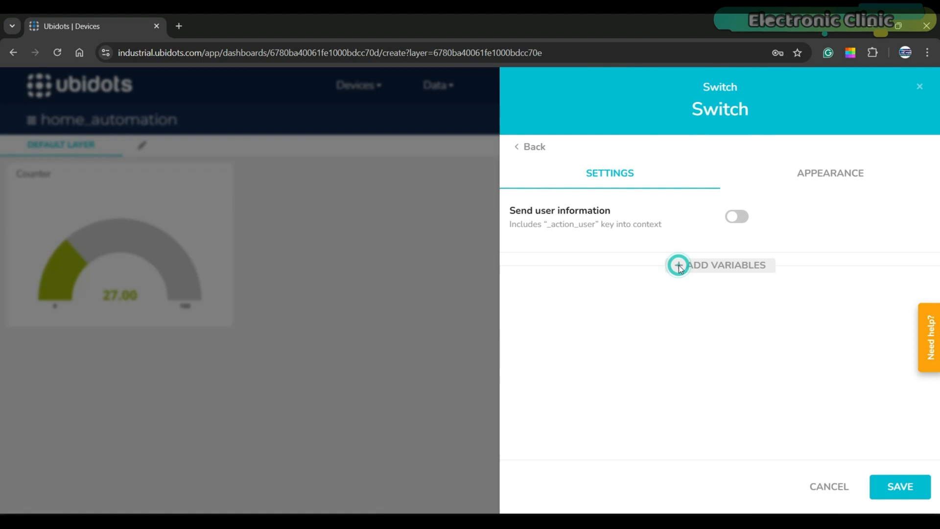
{"action": "left_click", "coordinate": [679, 266]}
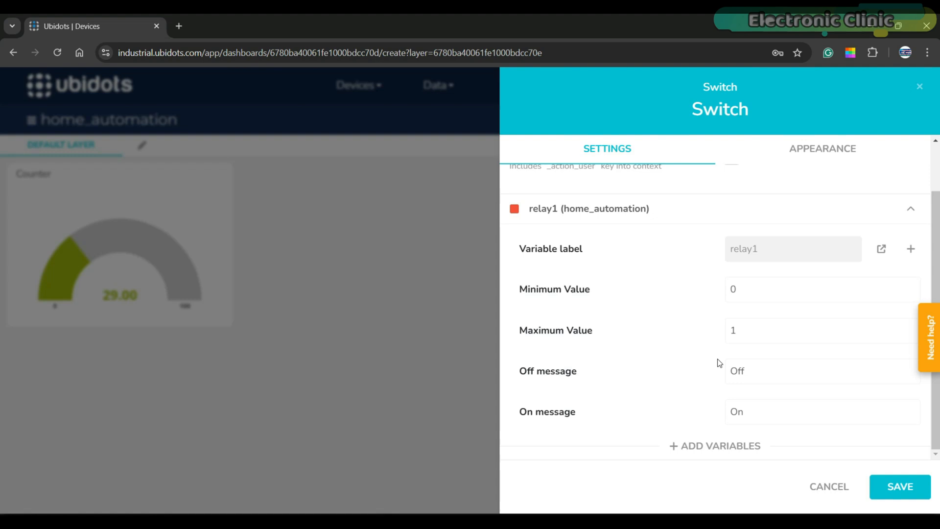
{"action": "left_click", "coordinate": [822, 148]}
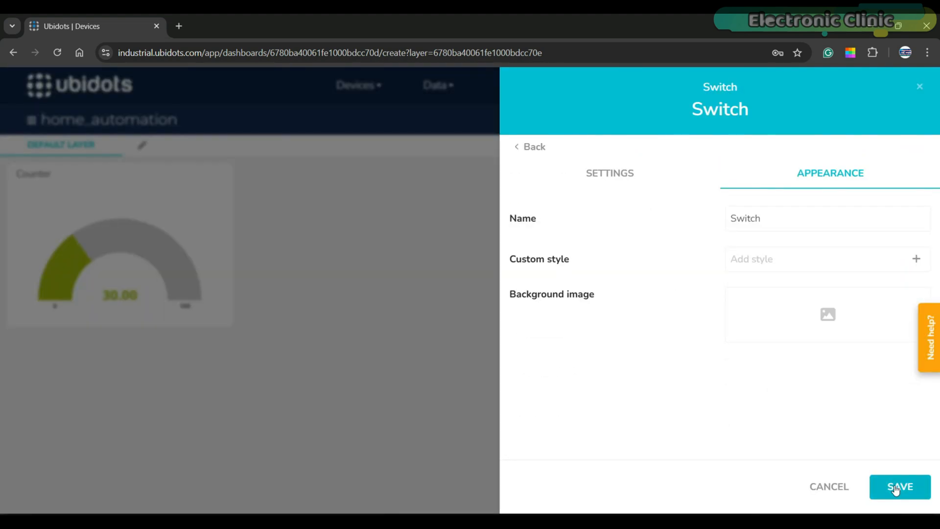
{"action": "left_click", "coordinate": [899, 487]}
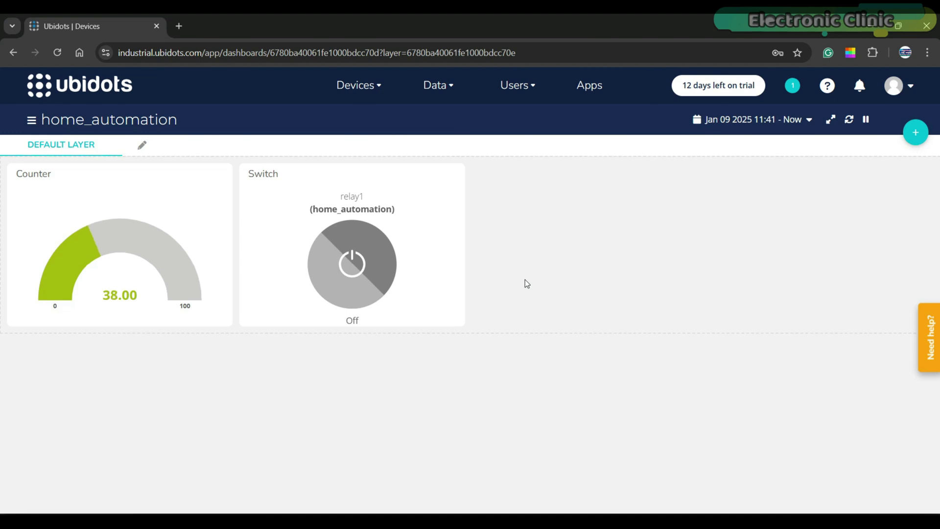
{"action": "mouse_move", "coordinate": [112, 351]}
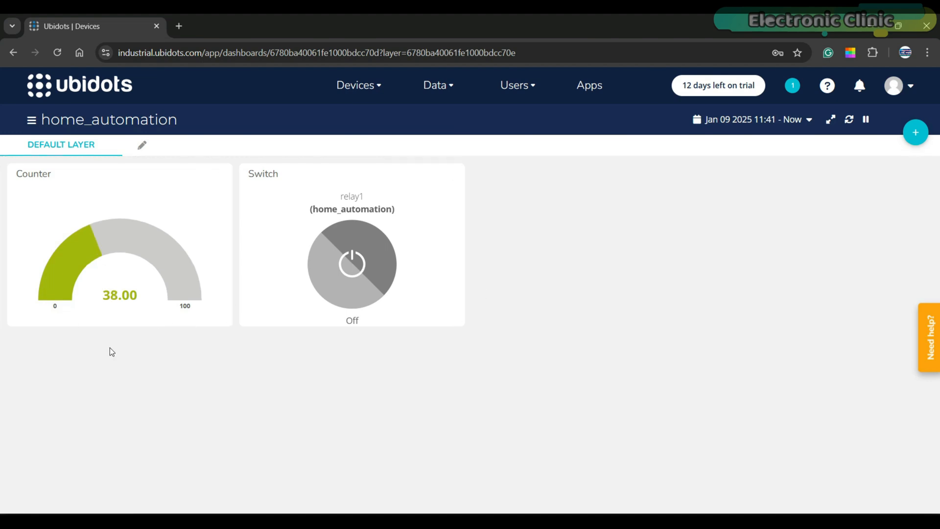